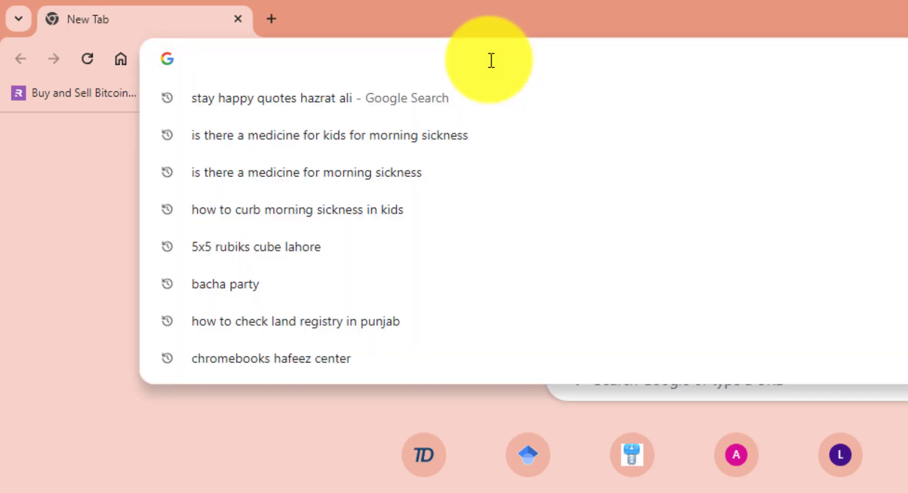
Step: Go to ab.com and follow the Downloads link to Rockwell's Compatibility & Downloads center
type("ab.com")
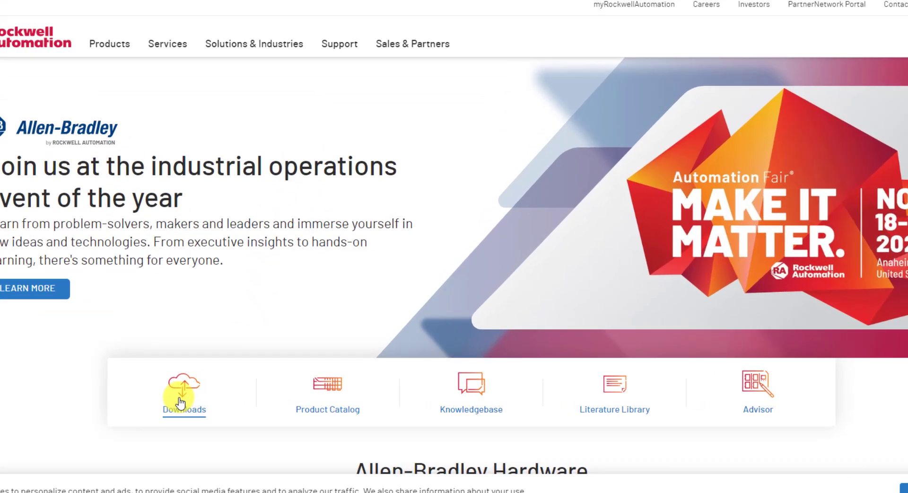
left_click(184, 391)
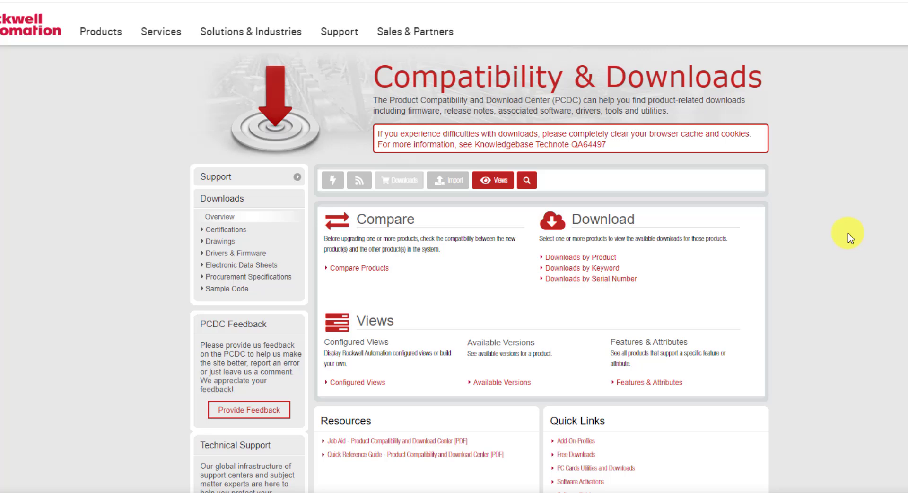
mouse_move(812, 238)
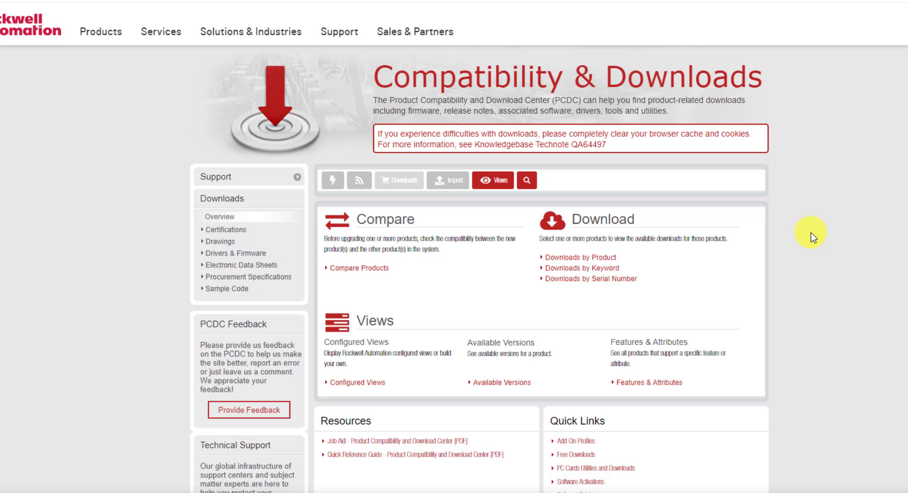
mouse_move(796, 249)
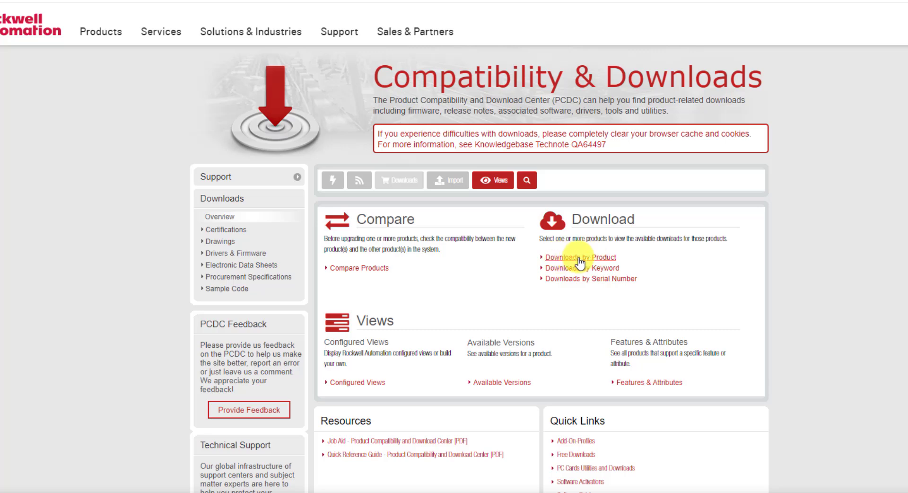
Step: Search Downloads by Product for 1763 and select MicroLogix 1100 (1763-Lxxx) version 11.000
left_click(579, 257)
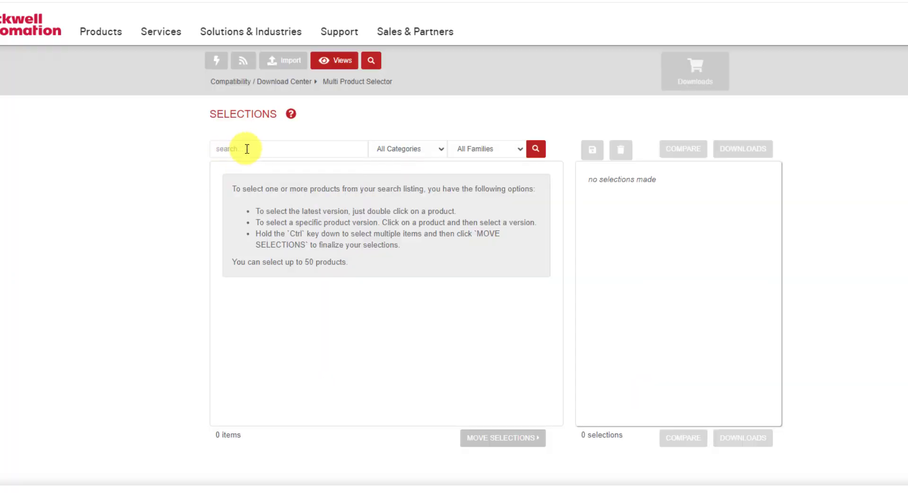
type("176")
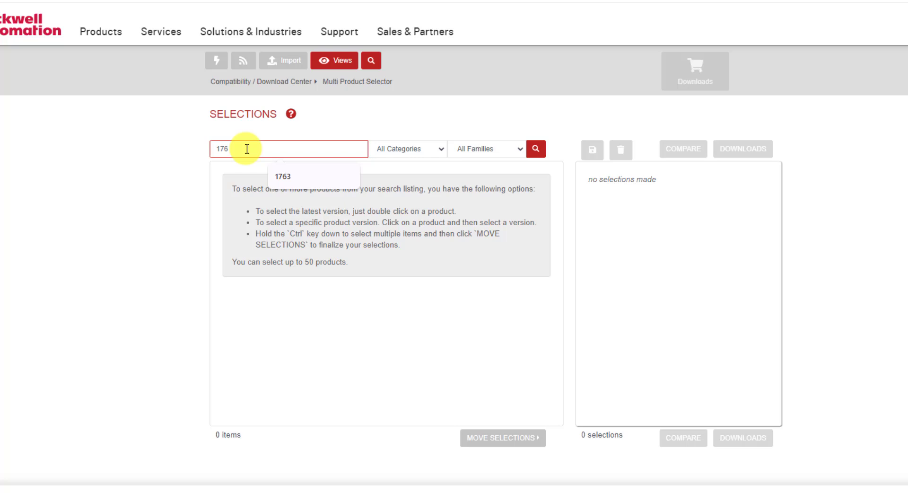
left_click(283, 176)
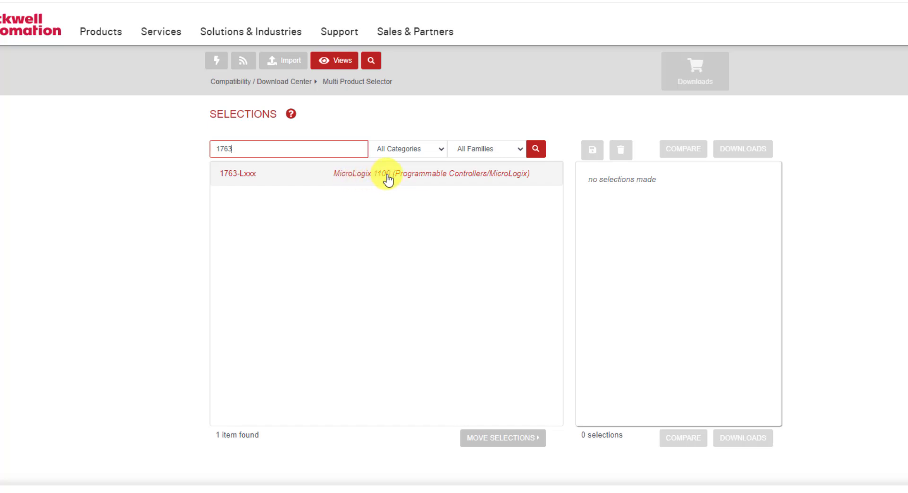
mouse_move(353, 180)
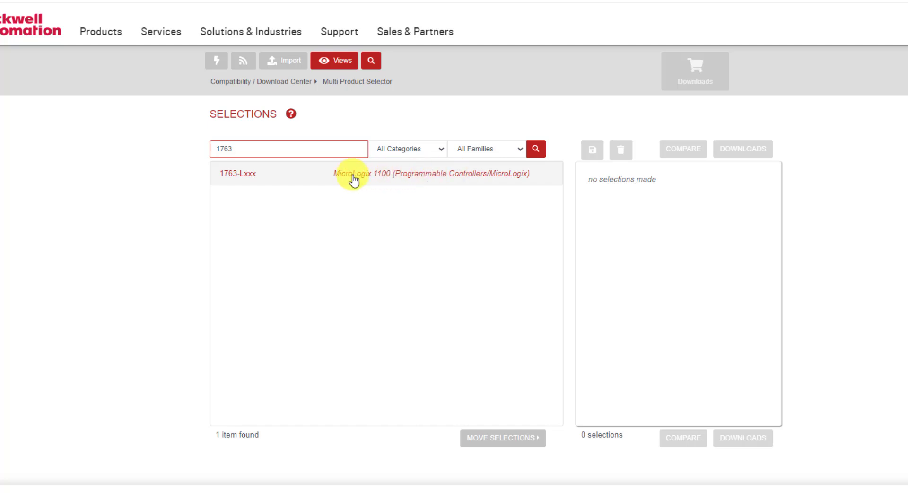
left_click(354, 176)
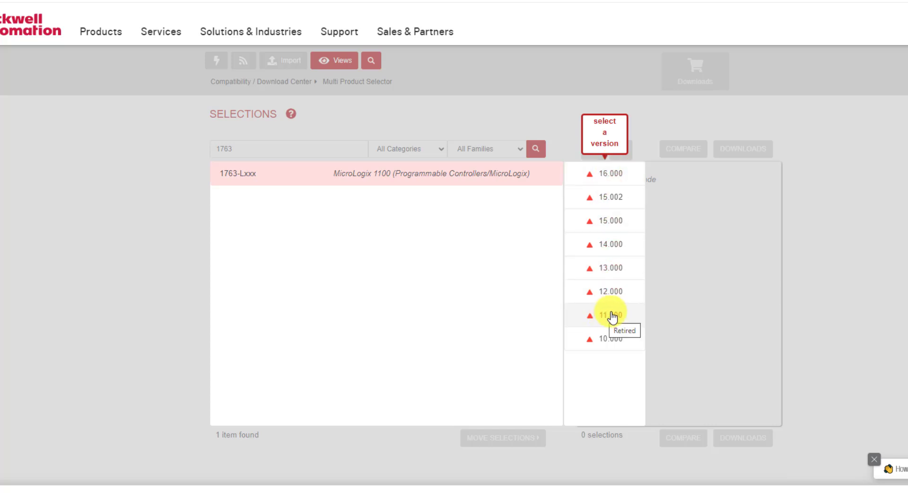
left_click(609, 315)
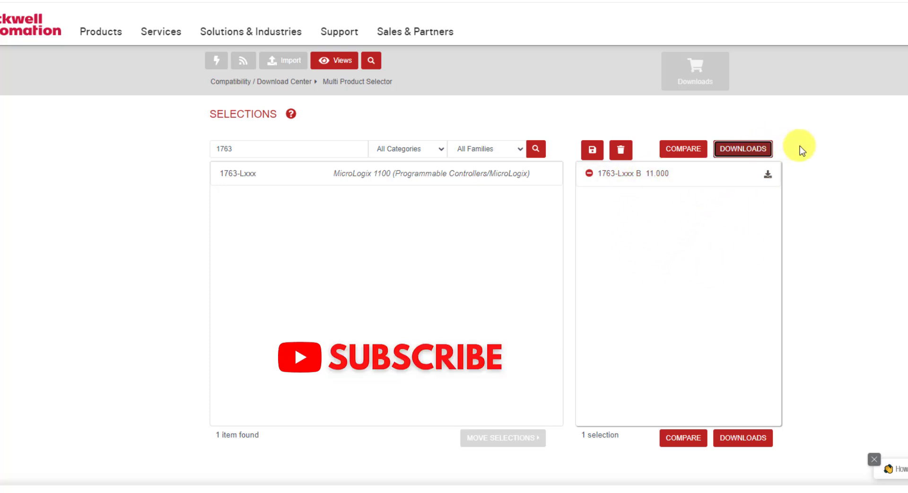
Step: Request and submit an unlock for retired version 11.000, then continue to its downloads
left_click(742, 149)
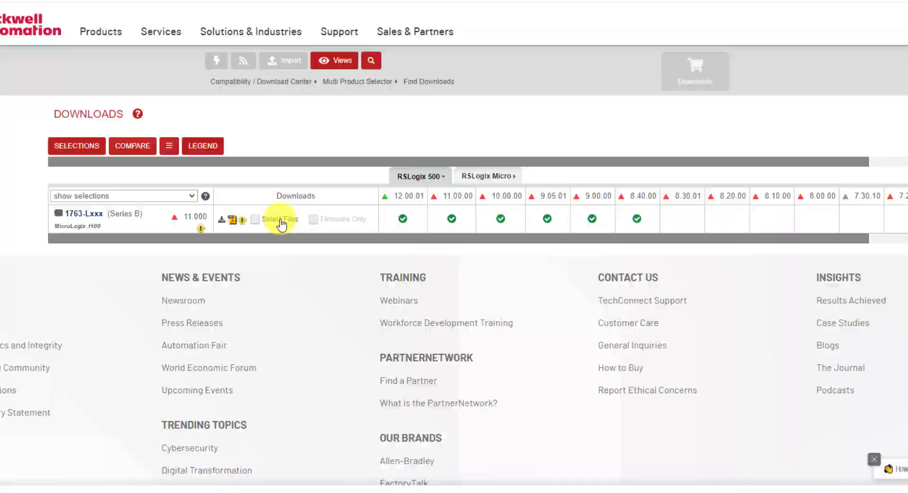
left_click(280, 220)
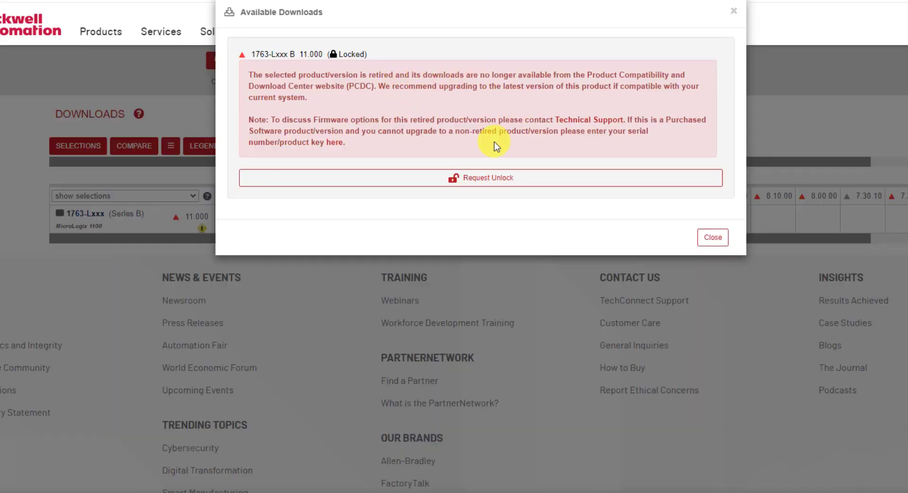
mouse_move(437, 113)
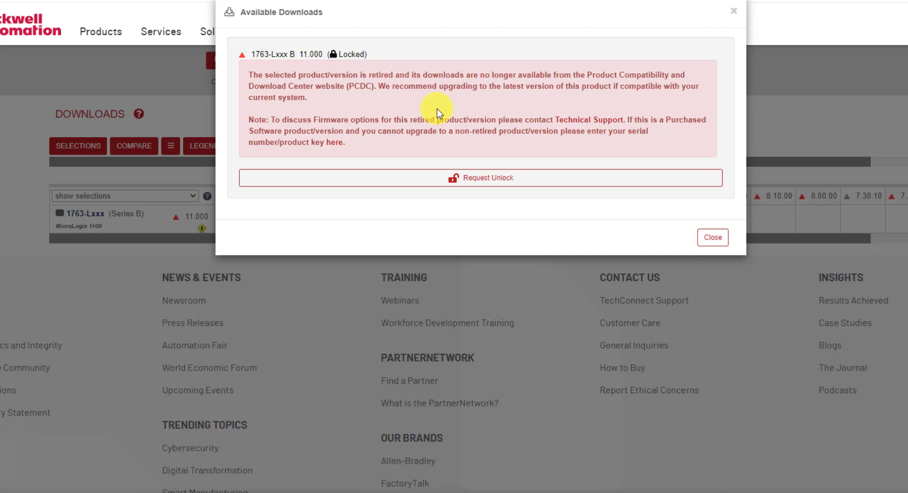
mouse_move(480, 177)
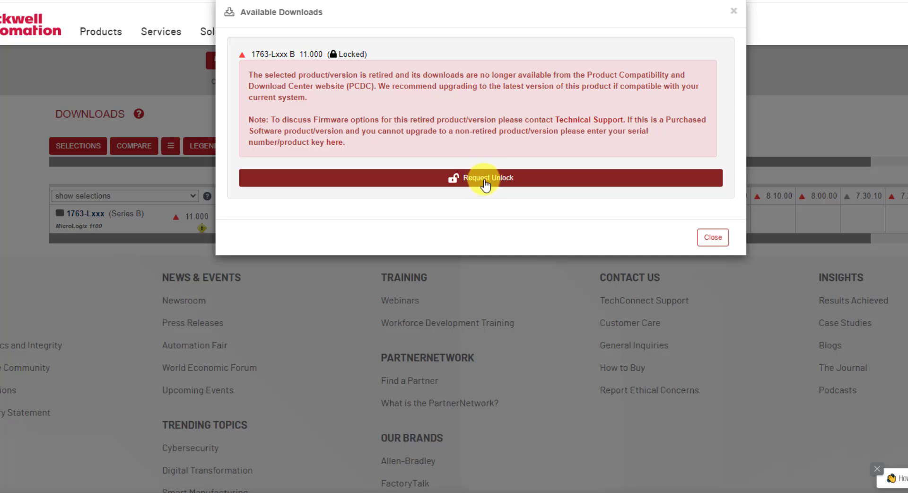
left_click(478, 178)
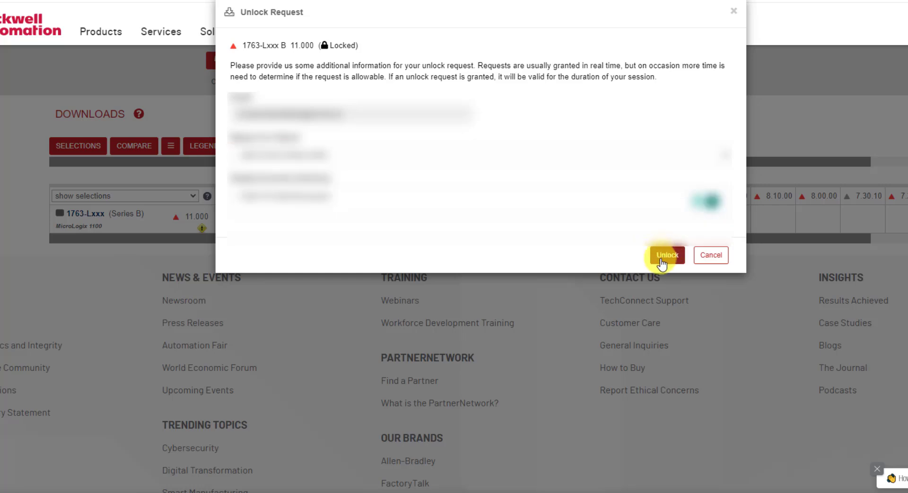
left_click(666, 255)
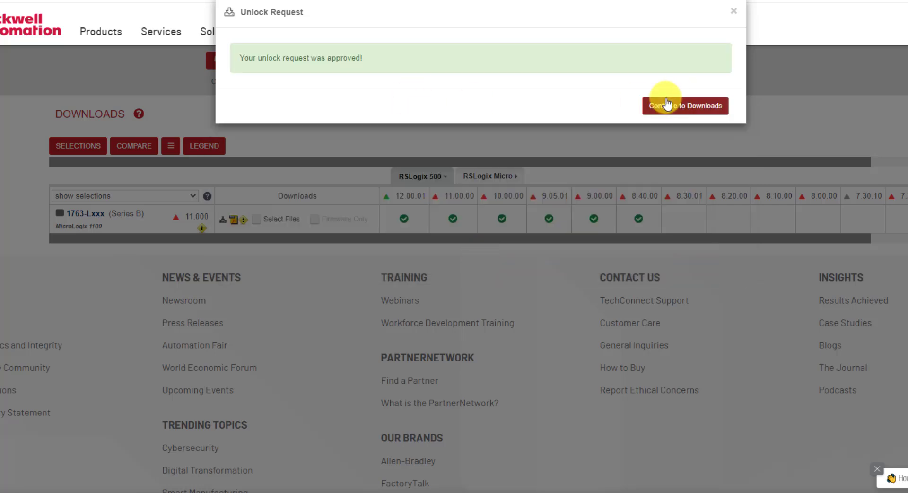
left_click(686, 106)
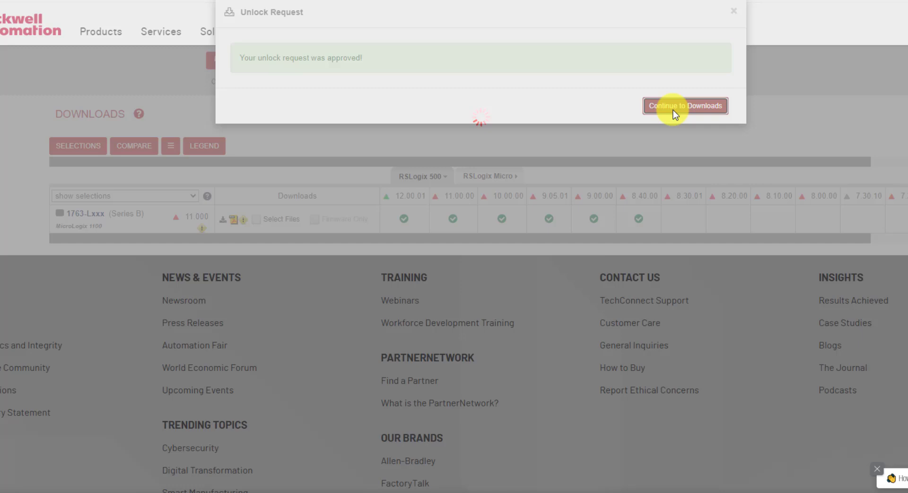
left_click(685, 106)
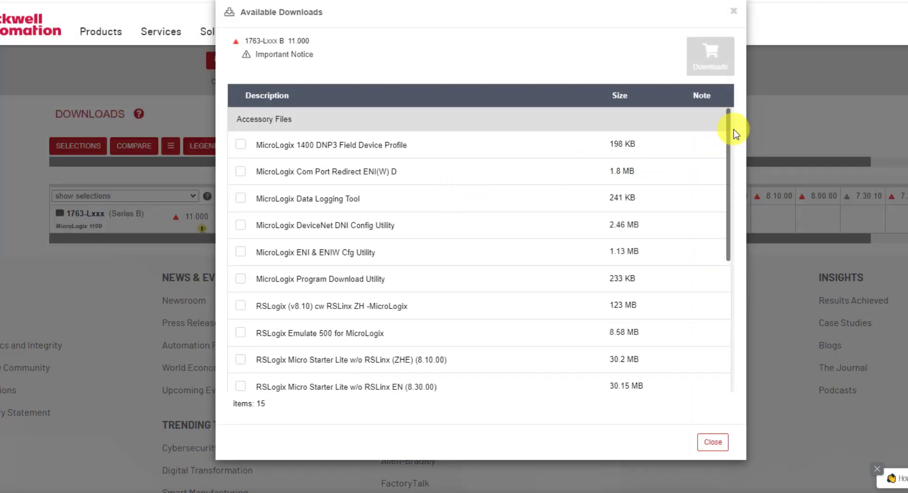
Step: Tick RSLogix Micro Starter Lite EN, RSLogix Emulate 500 6.00.00 and RSLinx Classic Lite, then view the cart
scroll("down", 3)
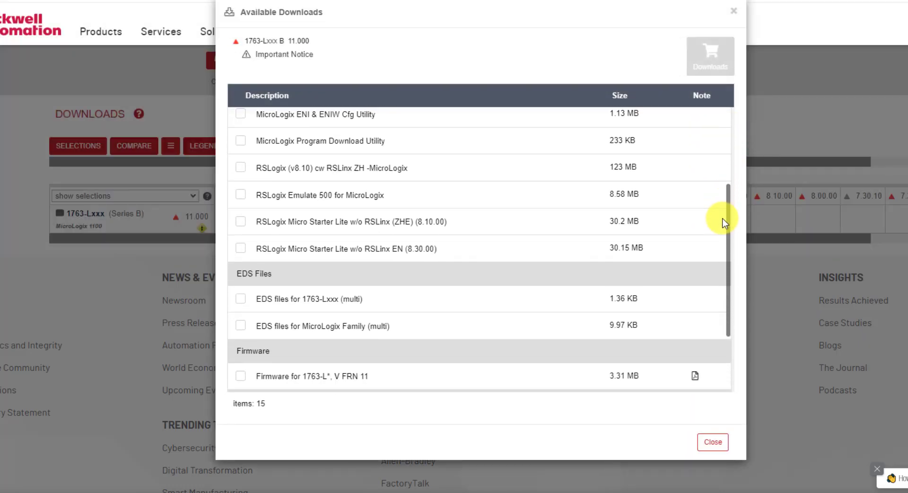
scroll("down", 3)
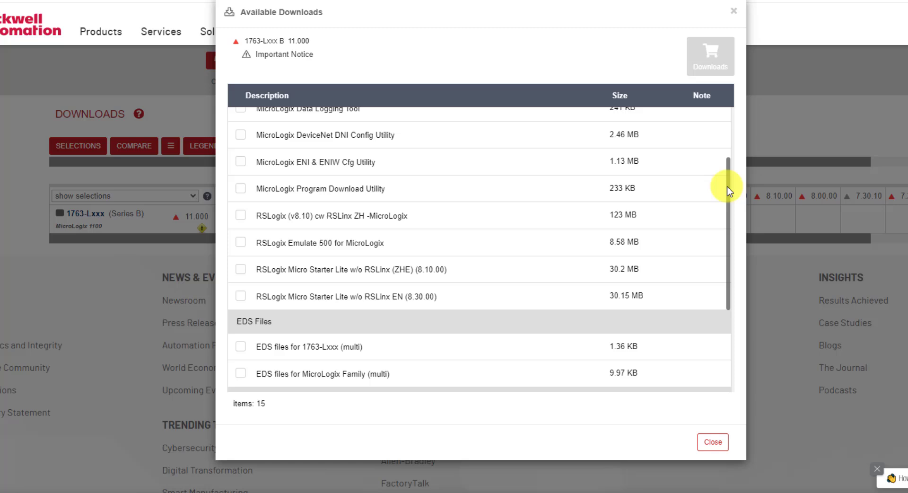
scroll("down", 3)
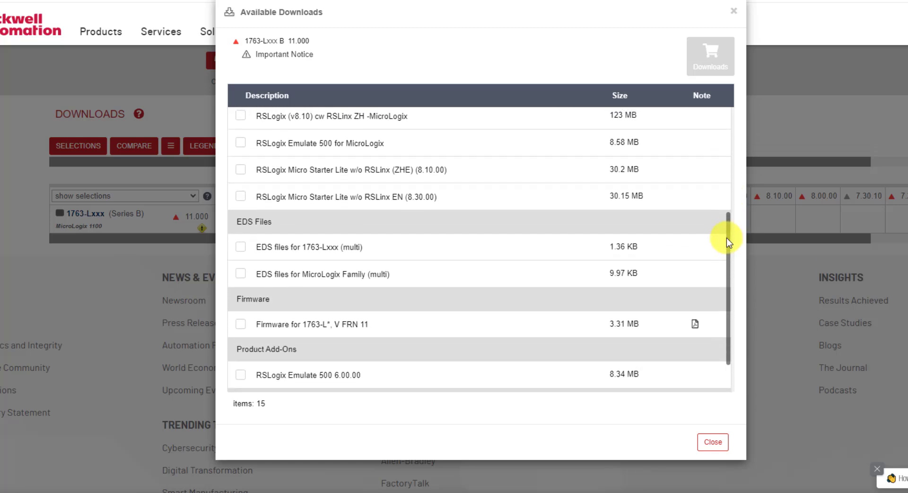
scroll("down", 3)
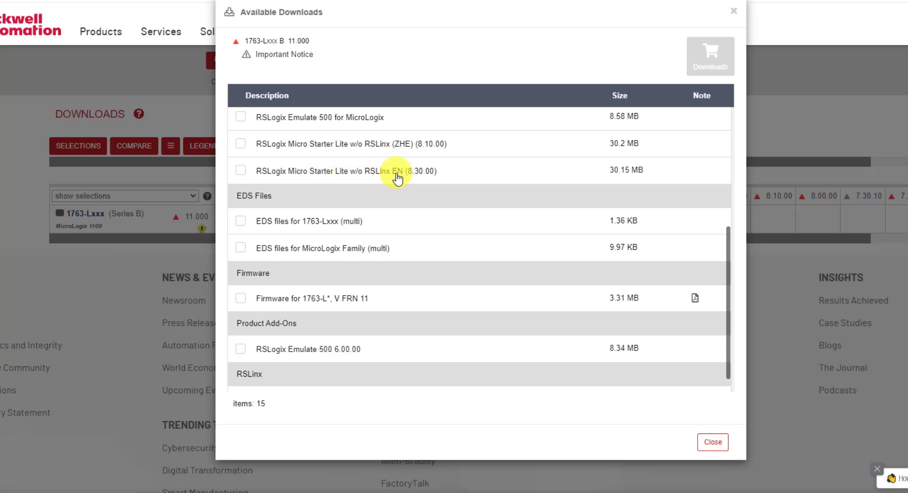
mouse_move(399, 149)
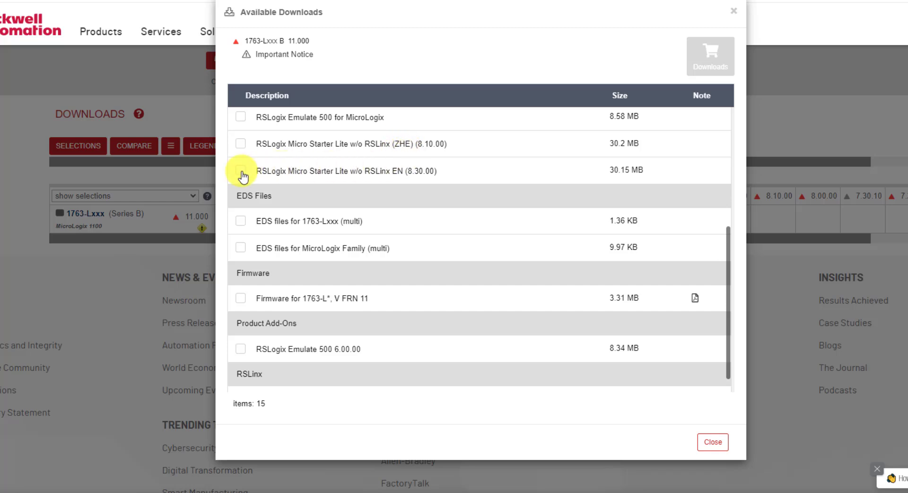
left_click(241, 171)
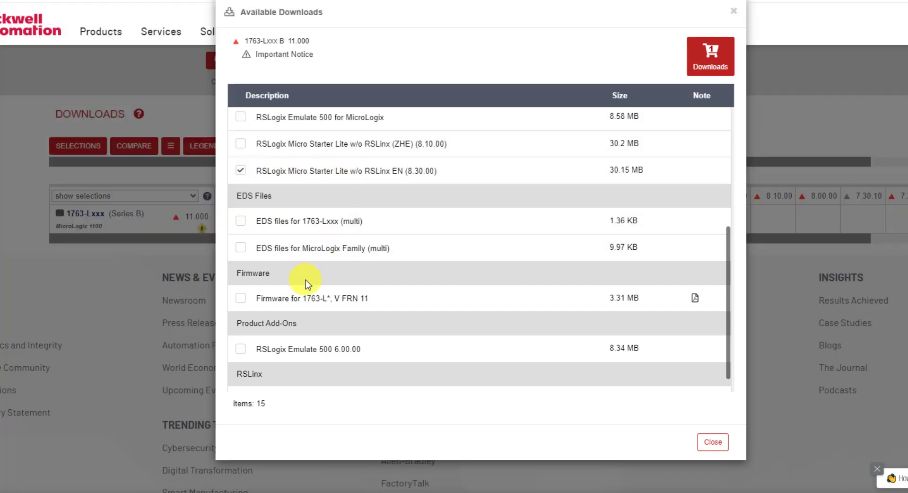
scroll("down", 3)
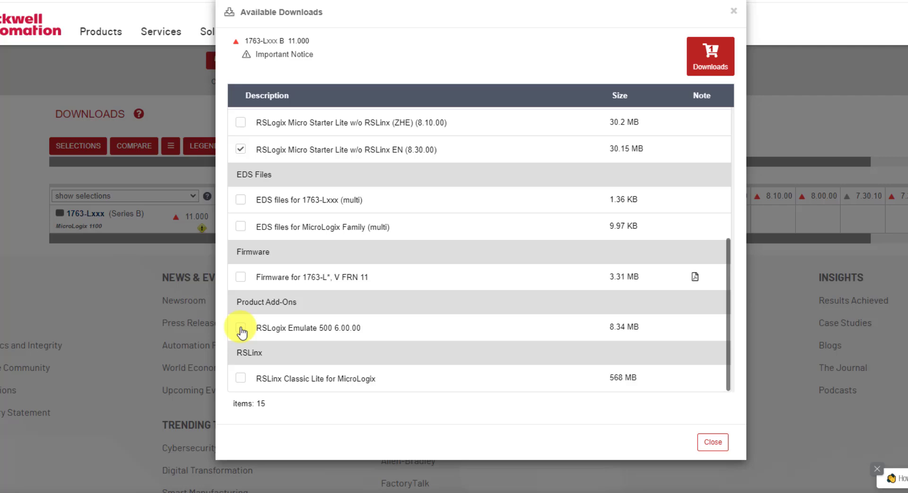
left_click(241, 327)
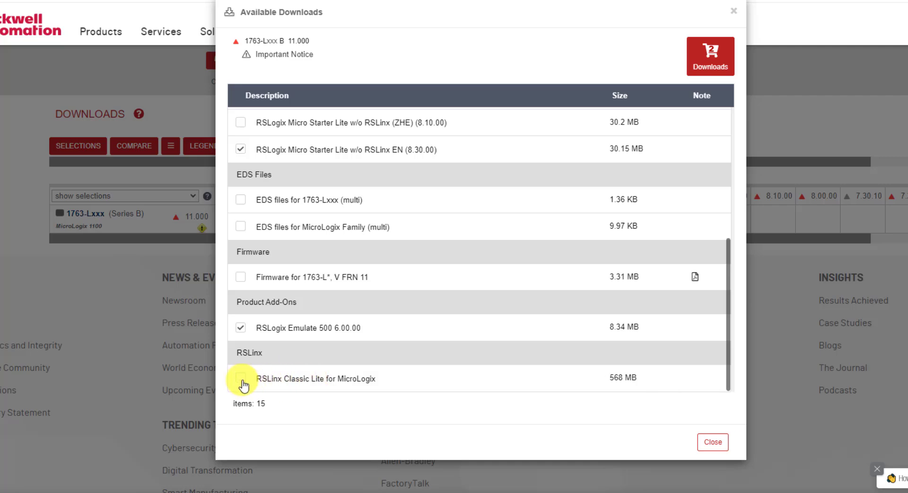
left_click(242, 378)
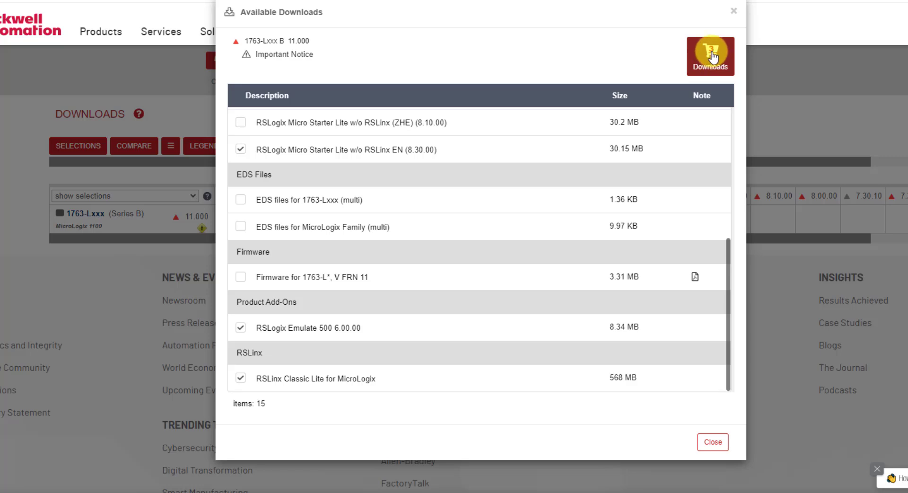
left_click(710, 56)
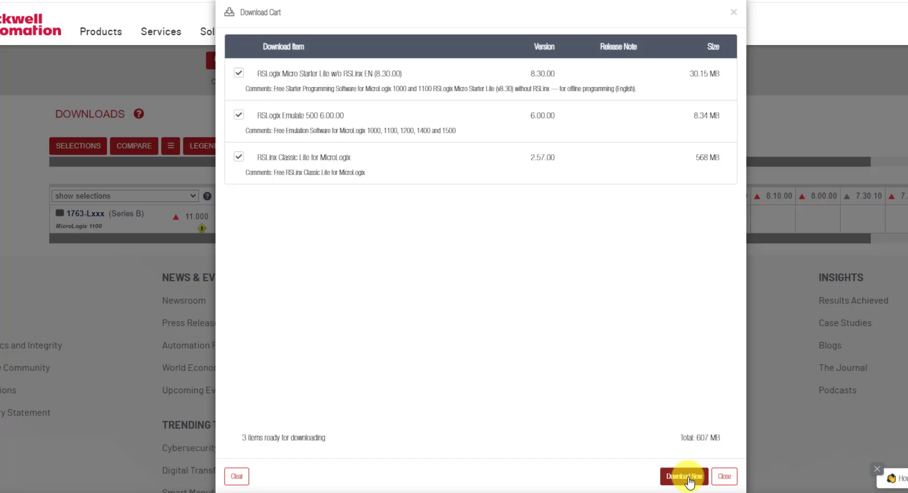
Step: Submit the three-file download request and get the further-review notice
left_click(684, 476)
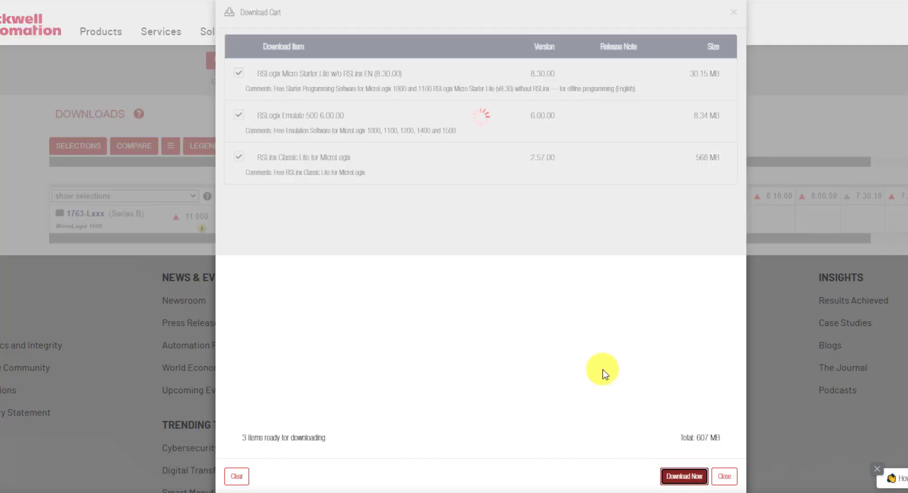
left_click(683, 476)
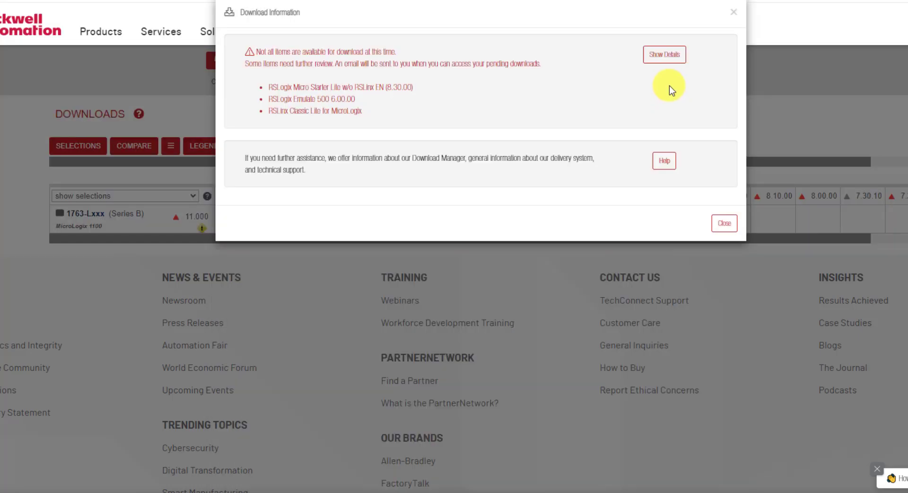
mouse_move(251, 57)
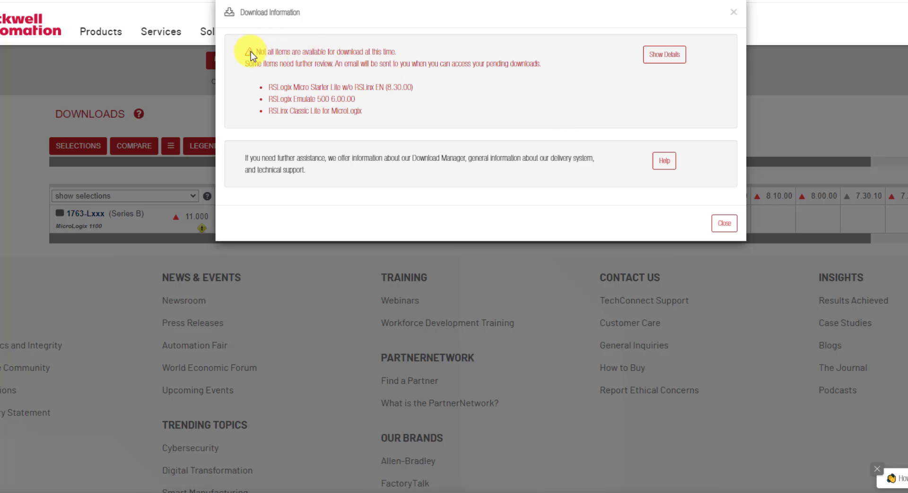
mouse_move(501, 87)
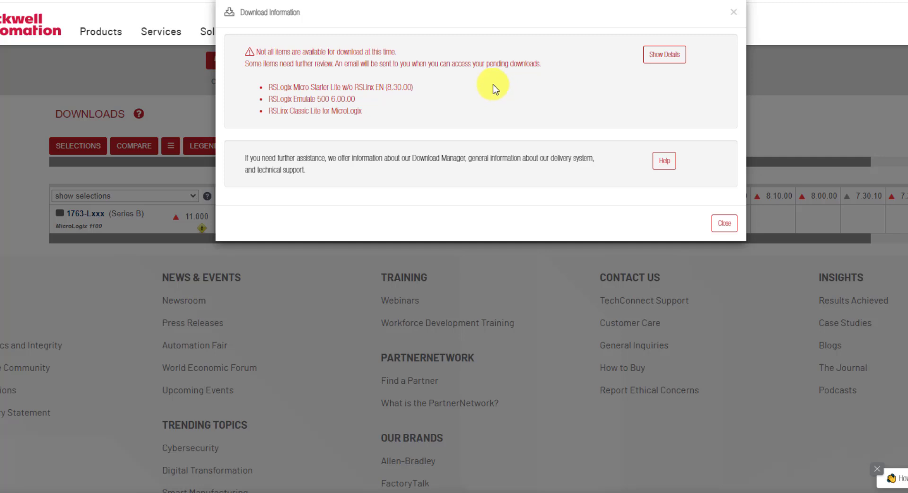
mouse_move(492, 85)
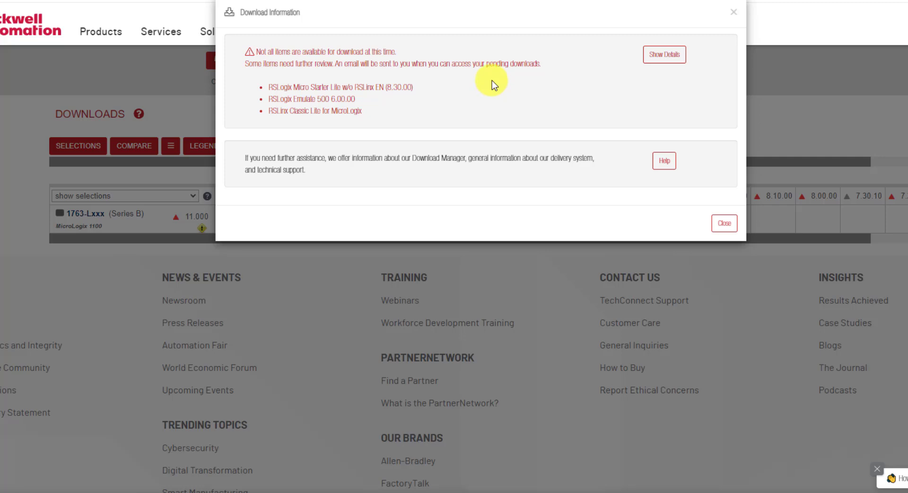
mouse_move(492, 87)
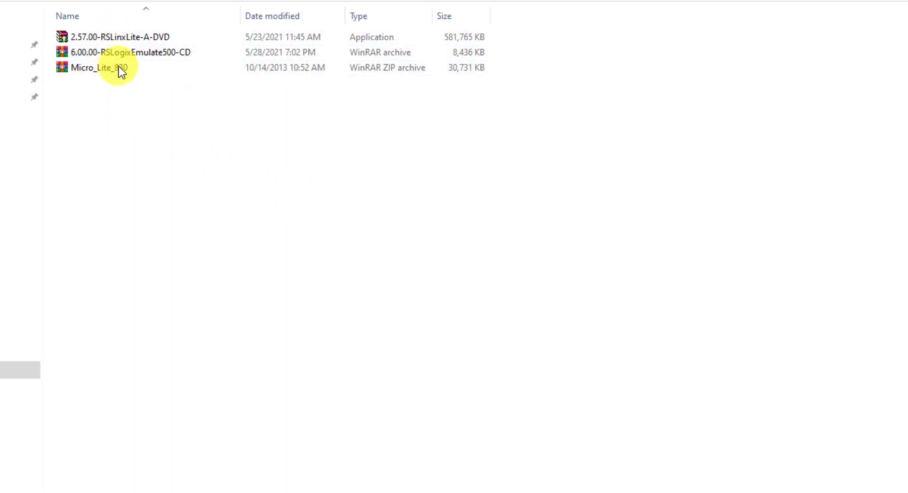
Step: Run the RSLinx Lite self-extractor, then extract the Emulate 500 and Micro_Lite_830 archives
left_click(115, 36)
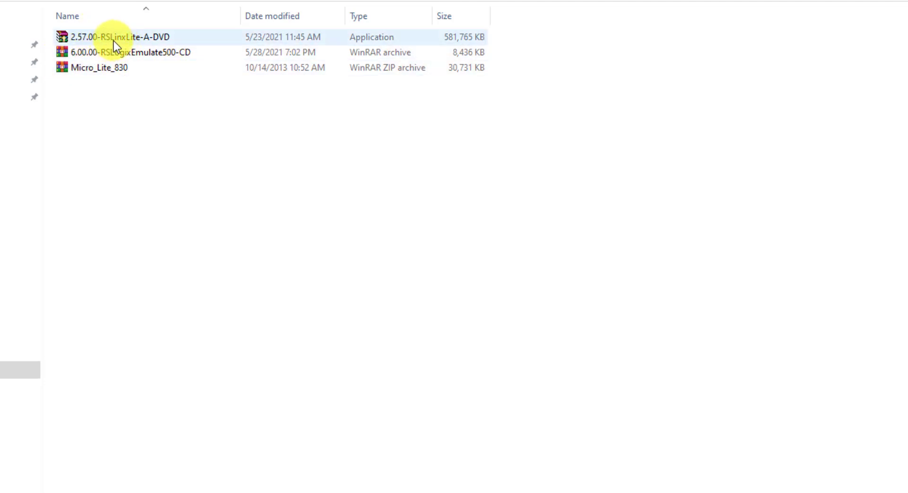
double_click(118, 37)
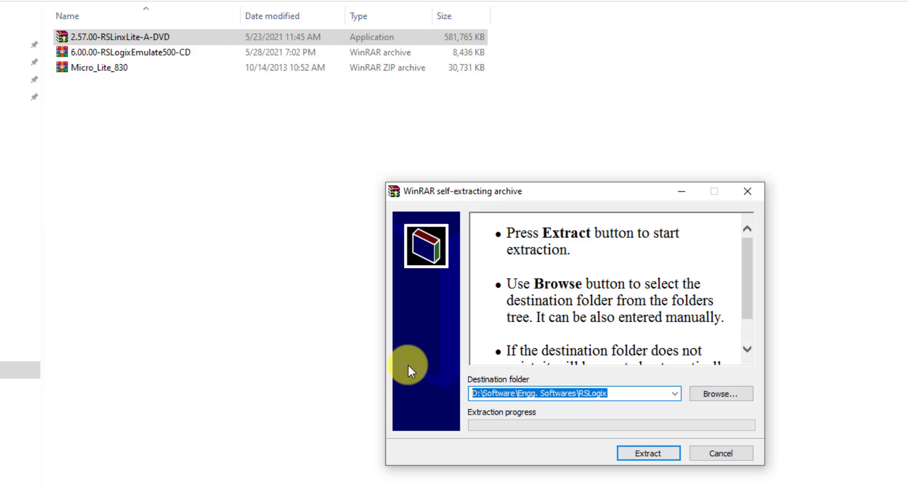
left_click(647, 453)
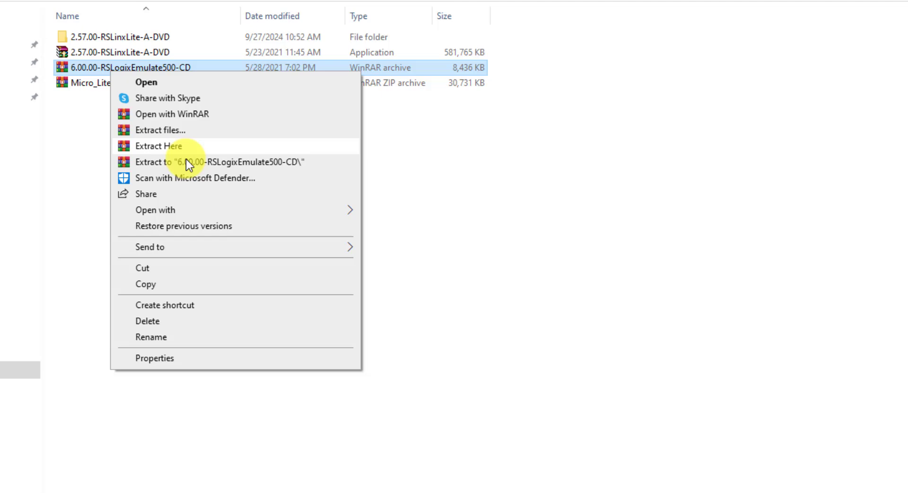
left_click(161, 129)
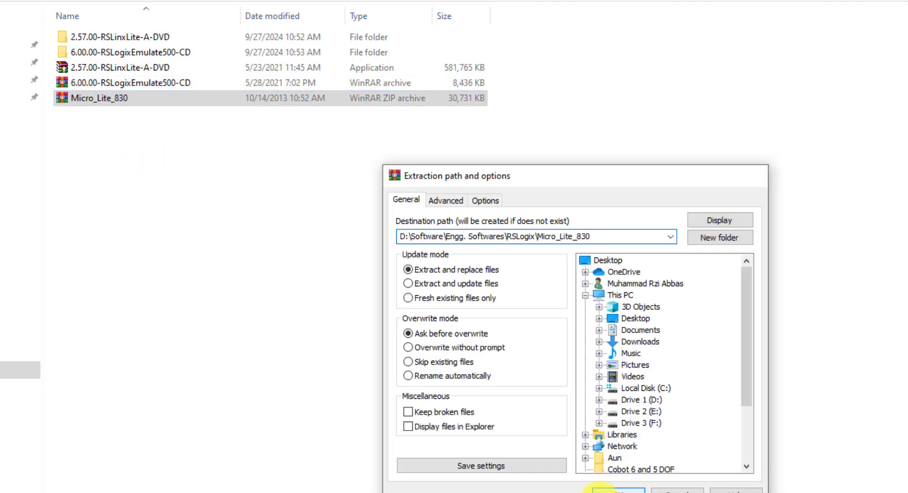
left_click(615, 490)
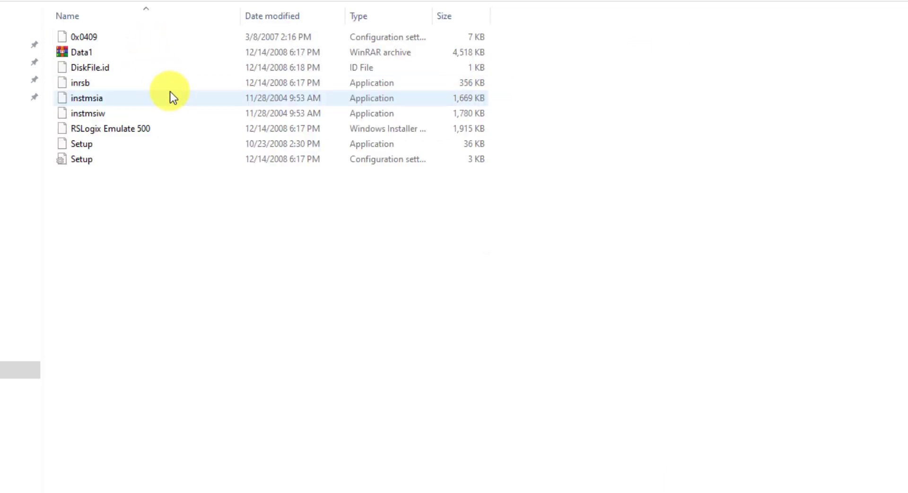
Step: Run the RSLogix Emulate 500 6.00.00 installer through welcome, license and customer information
double_click(80, 143)
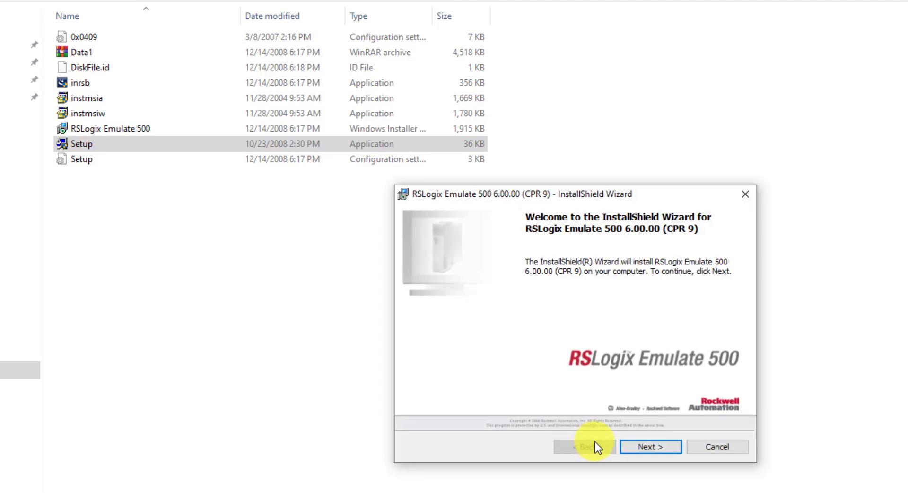
left_click(650, 446)
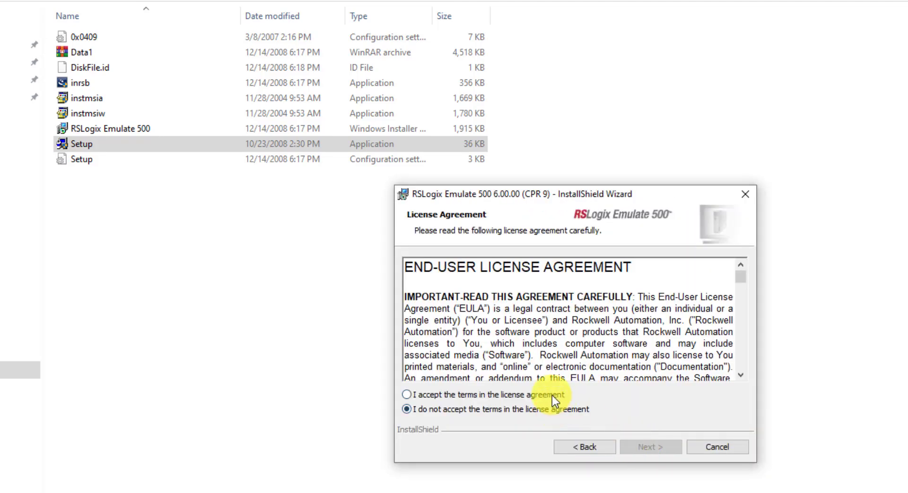
left_click(650, 446)
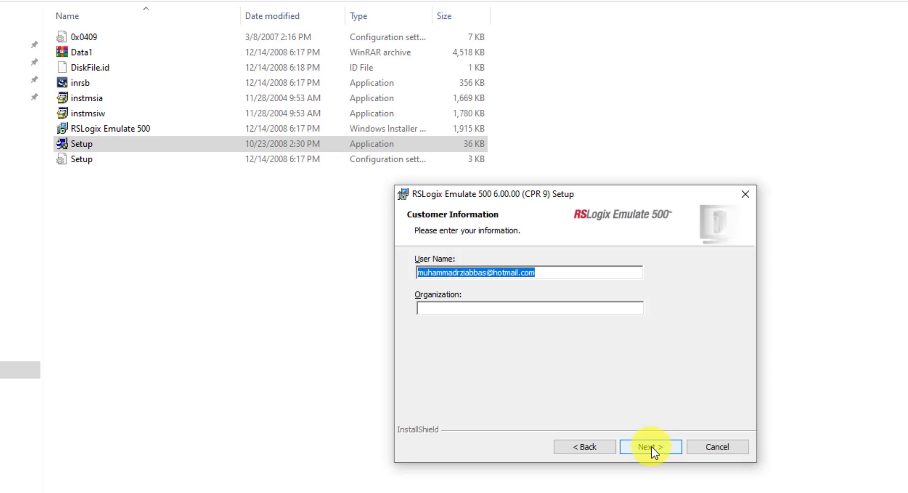
left_click(650, 446)
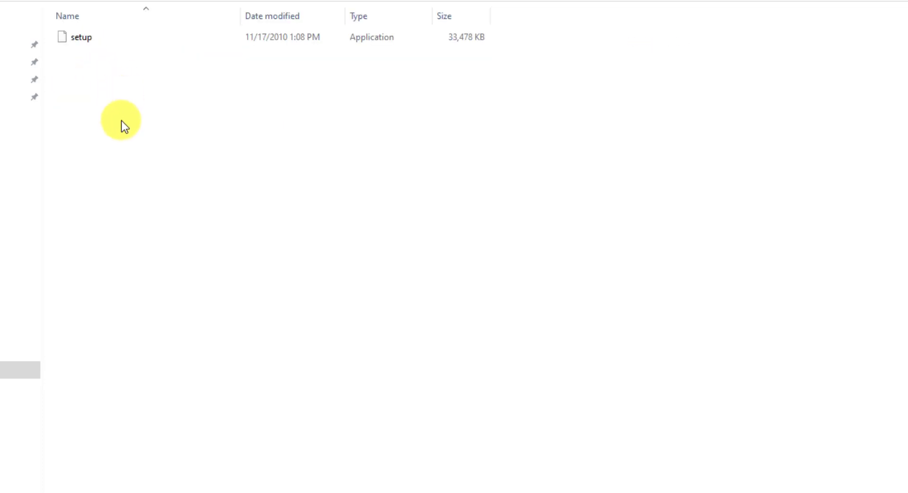
Step: Install RSLogix Micro English 8.30.00 with the Complete setup type
double_click(81, 37)
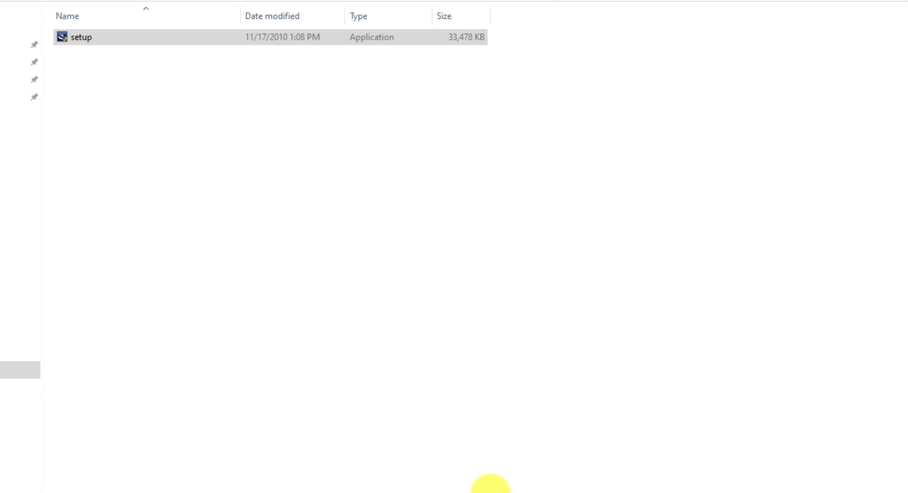
double_click(79, 37)
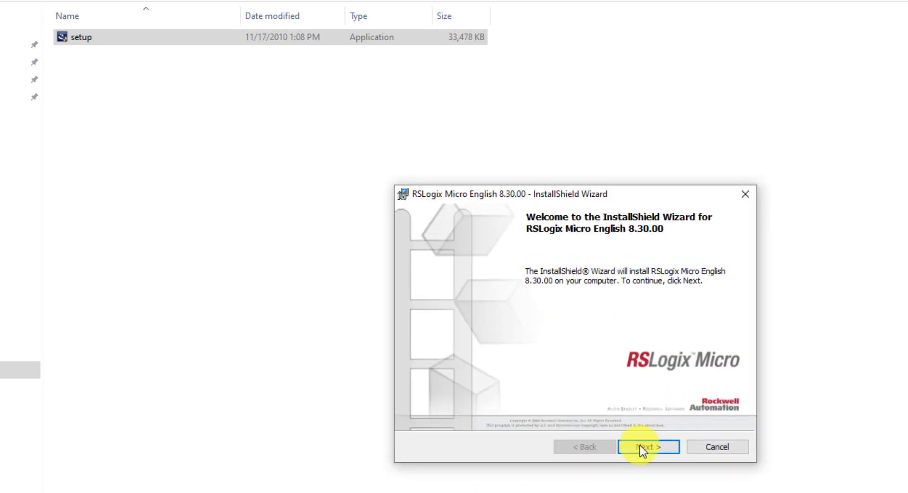
left_click(648, 447)
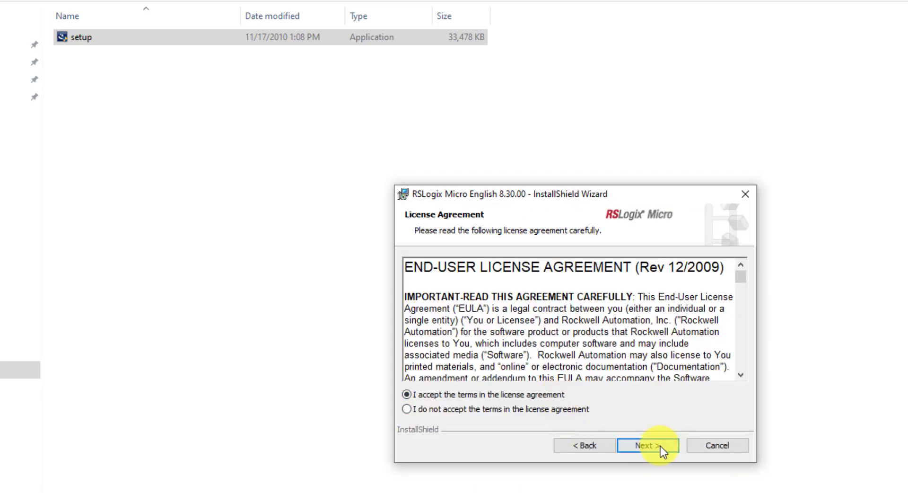
left_click(648, 446)
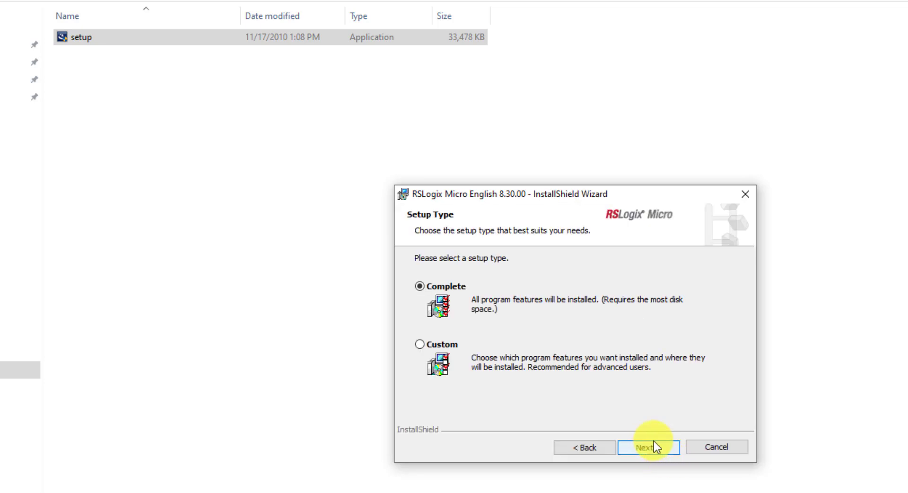
left_click(648, 447)
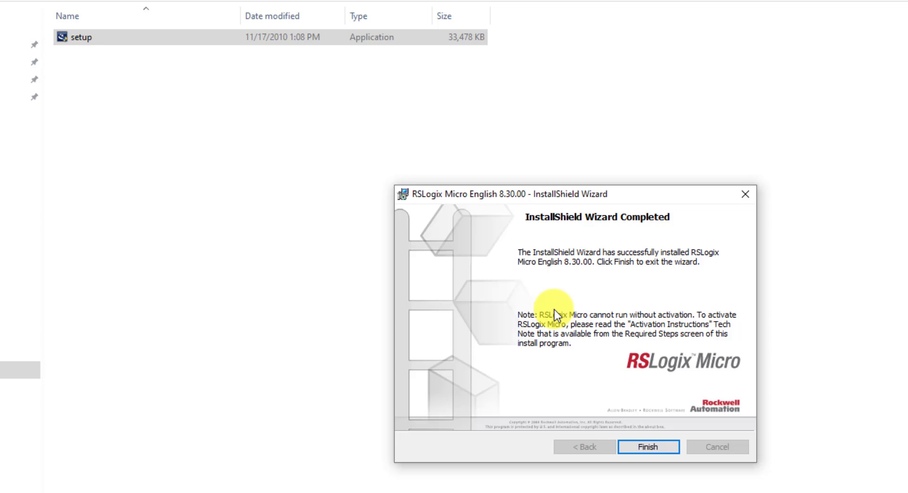
left_click(648, 446)
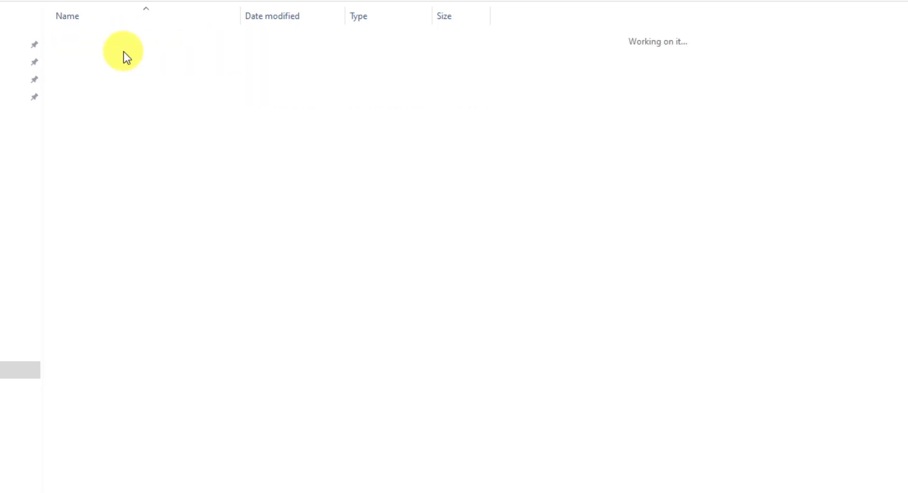
Step: From the setup launcher's Required Steps, install RSLinx Classic 2.57.00 using Standard Setup
left_click(81, 98)
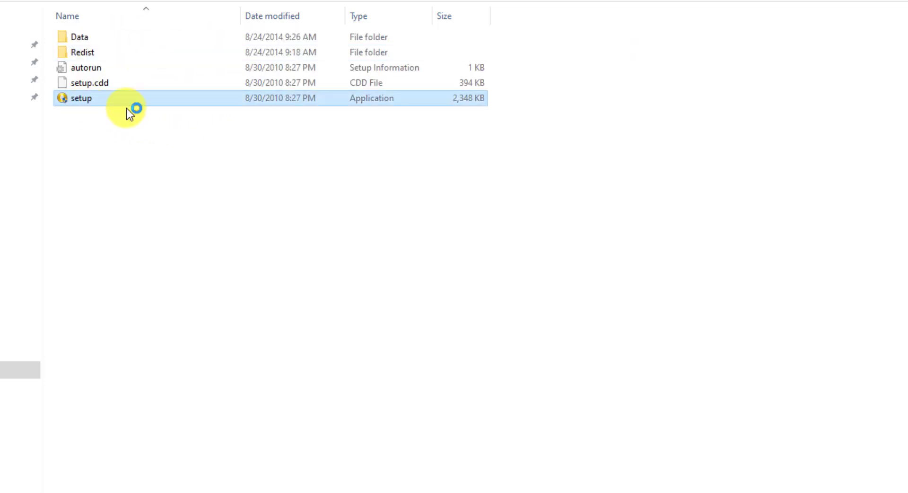
double_click(80, 97)
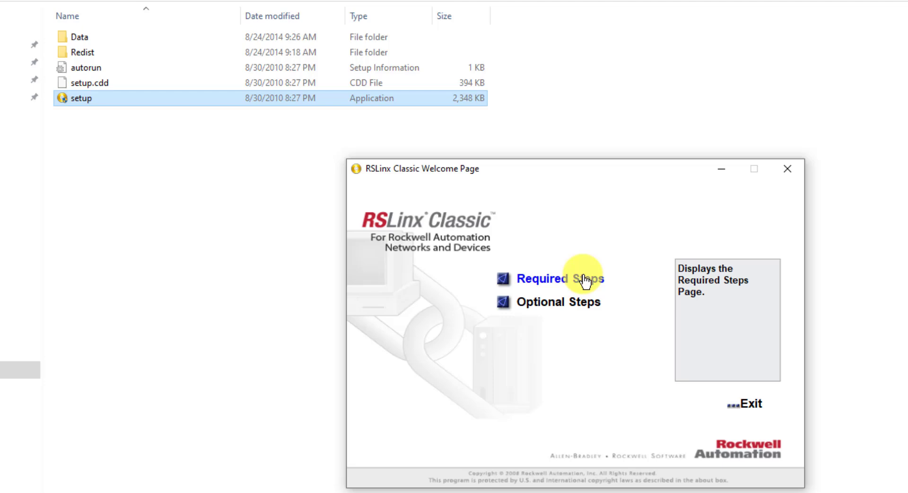
left_click(541, 279)
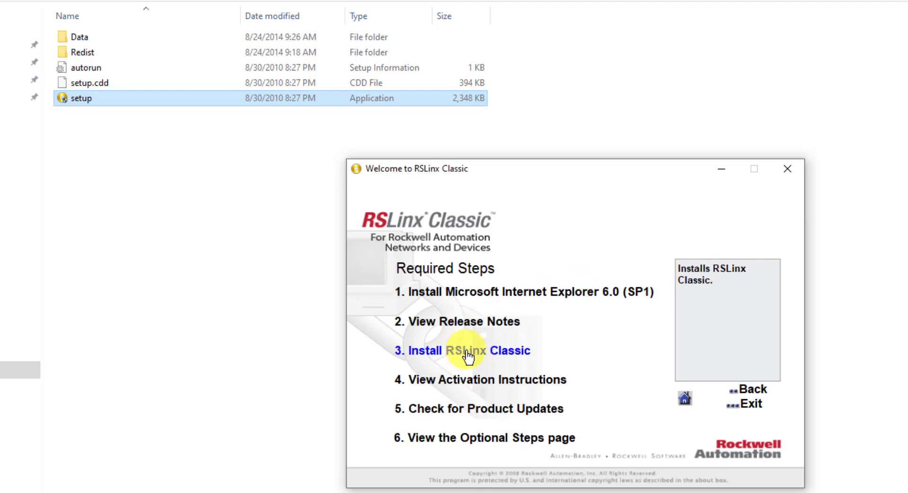
left_click(467, 350)
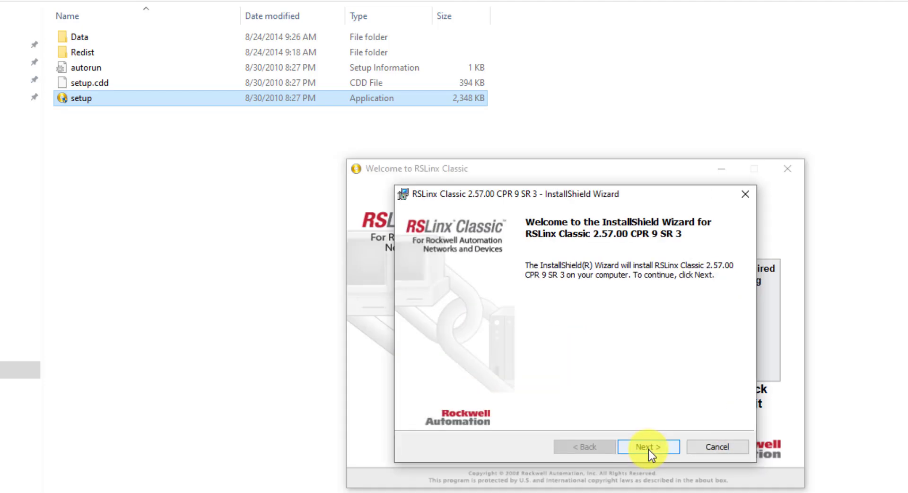
left_click(648, 447)
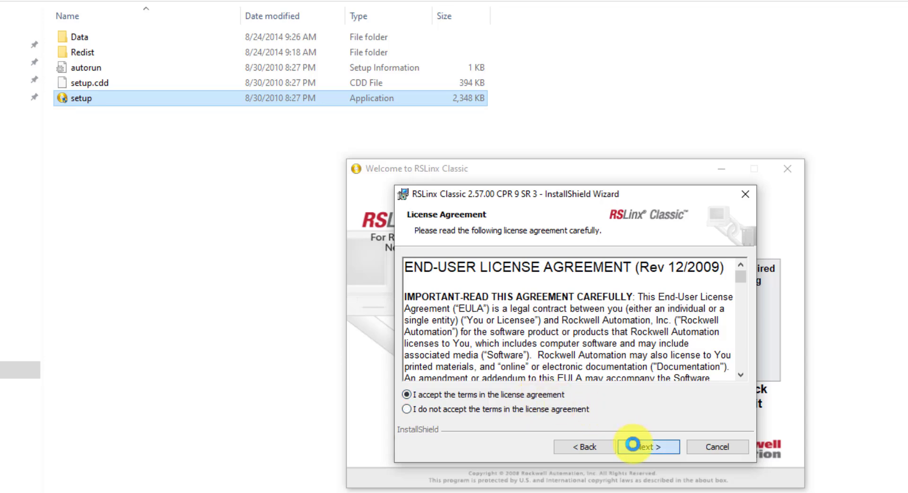
left_click(647, 446)
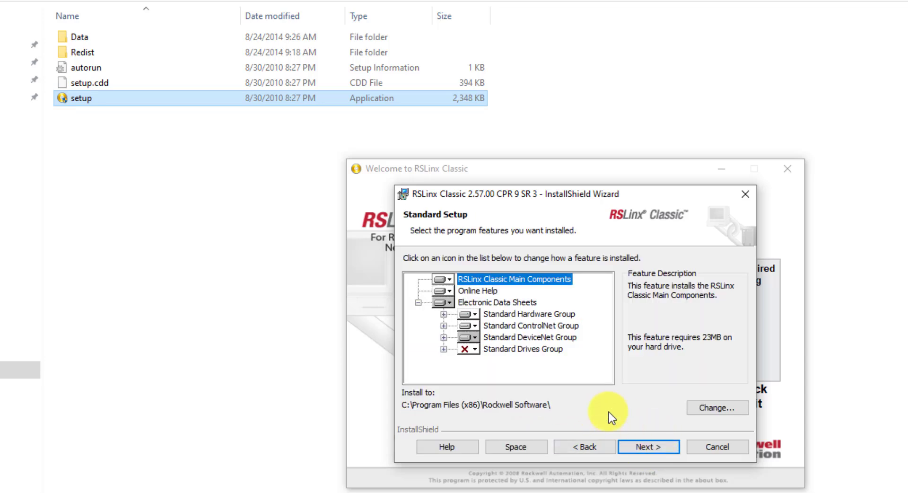
left_click(716, 447)
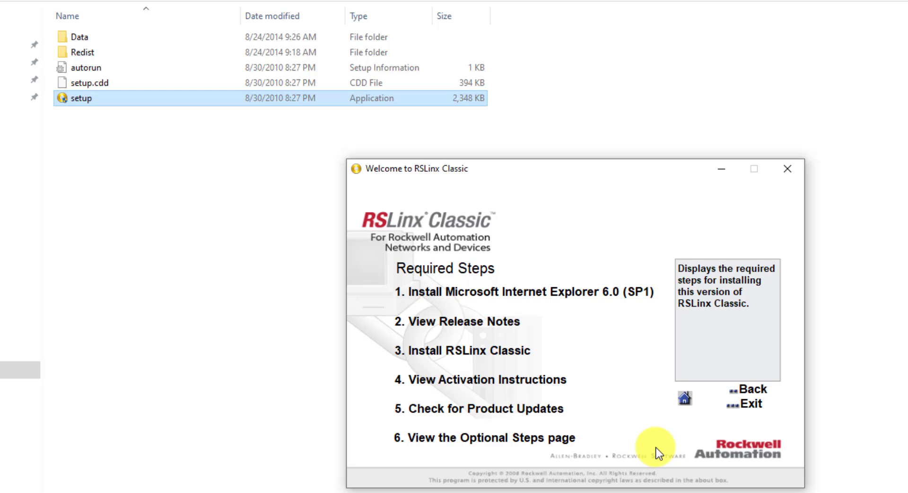
left_click(471, 350)
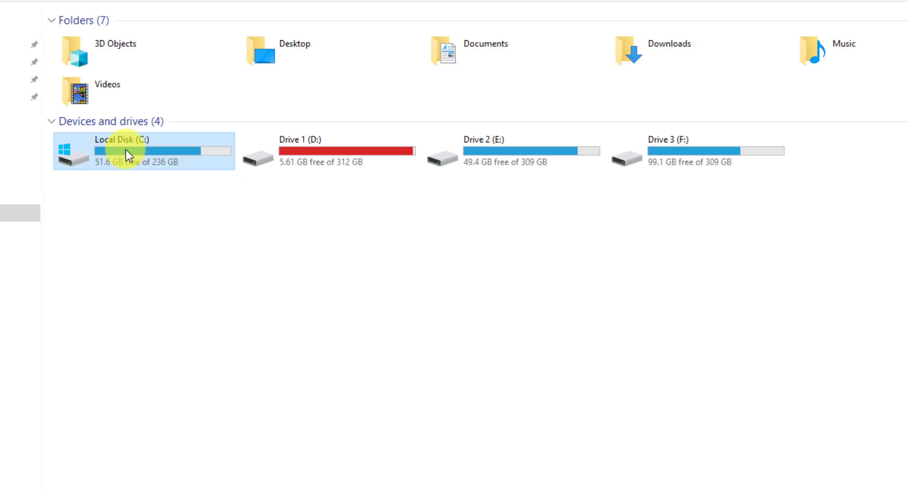
Step: Browse C: > Program Files (x86) > Rockwell Software > RSLinx and launch RSLINX
double_click(107, 148)
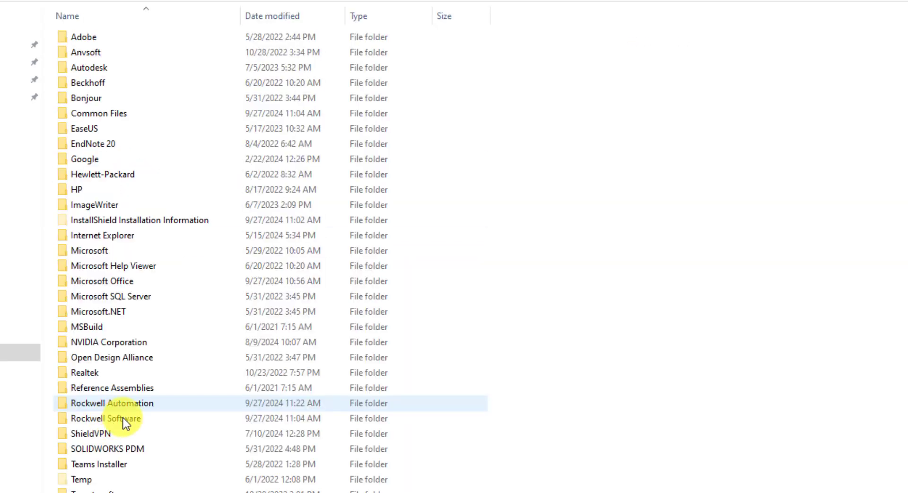
left_click(106, 418)
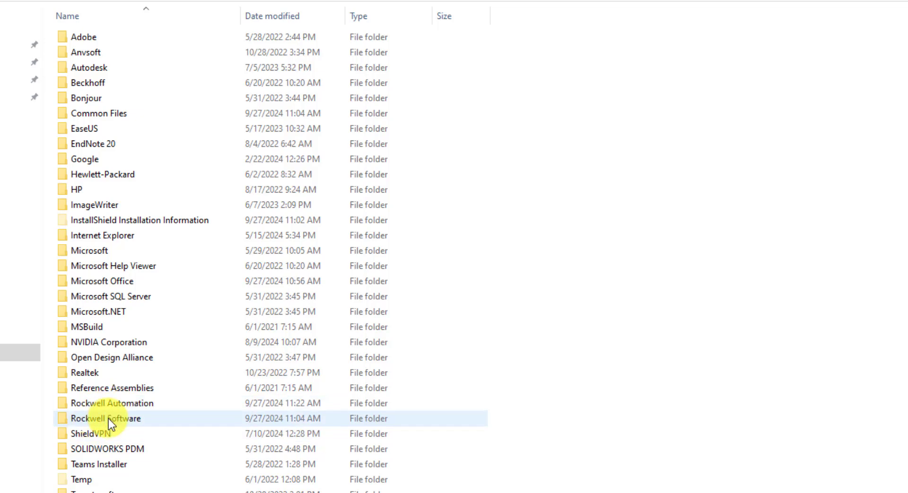
double_click(106, 418)
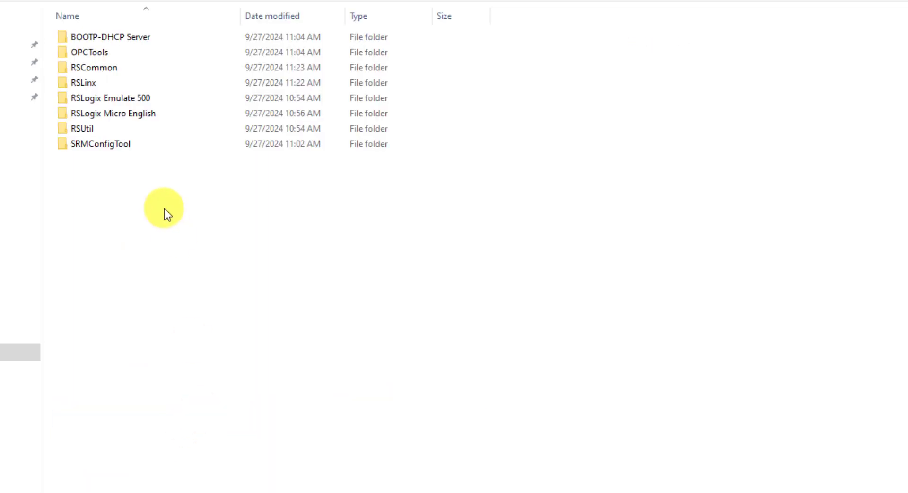
left_click(110, 98)
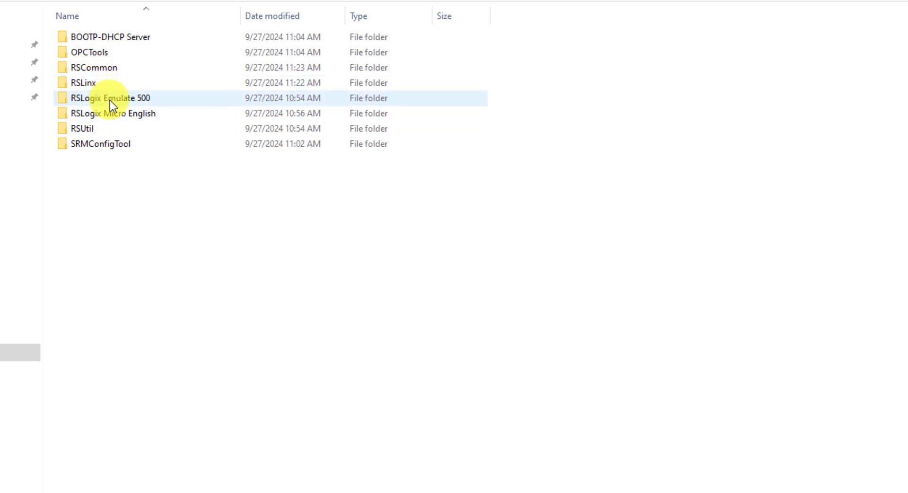
mouse_move(93, 113)
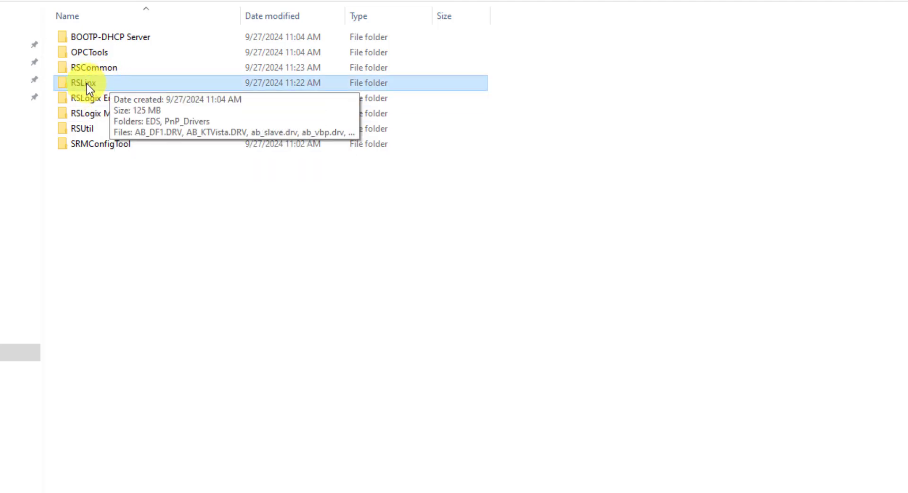
double_click(85, 83)
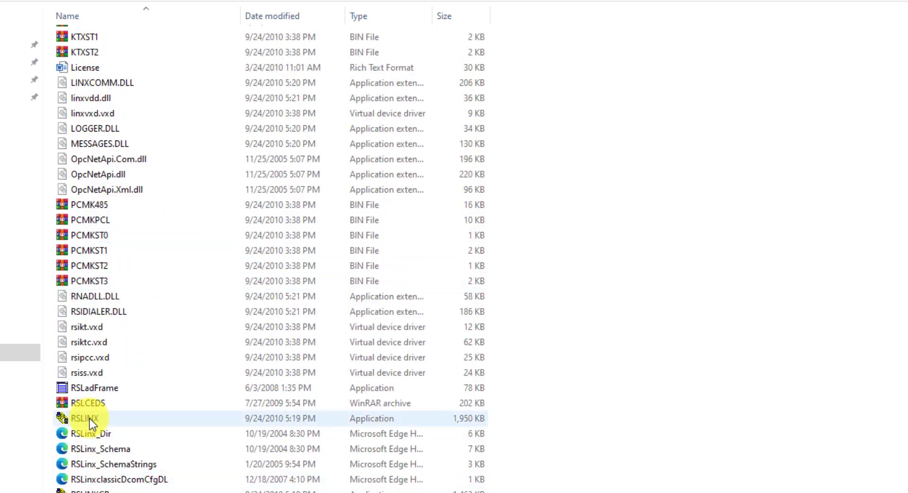
double_click(85, 417)
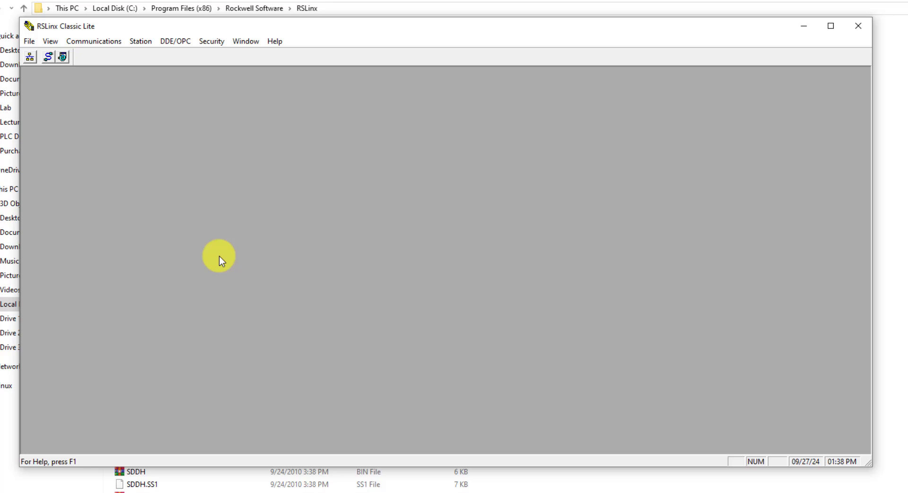
mouse_move(102, 69)
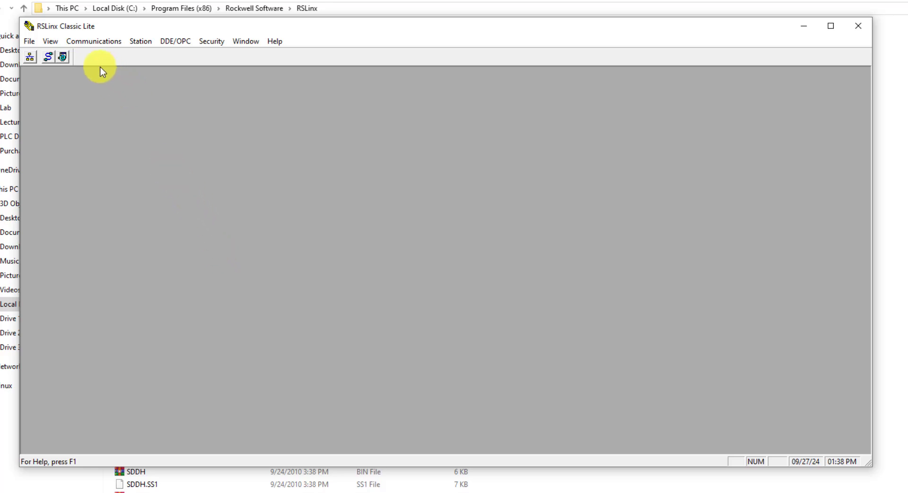
Step: In Configure Drivers, add SLC 500 (DH485) Emulator driver EMU500-1 and accept its station settings
left_click(93, 41)
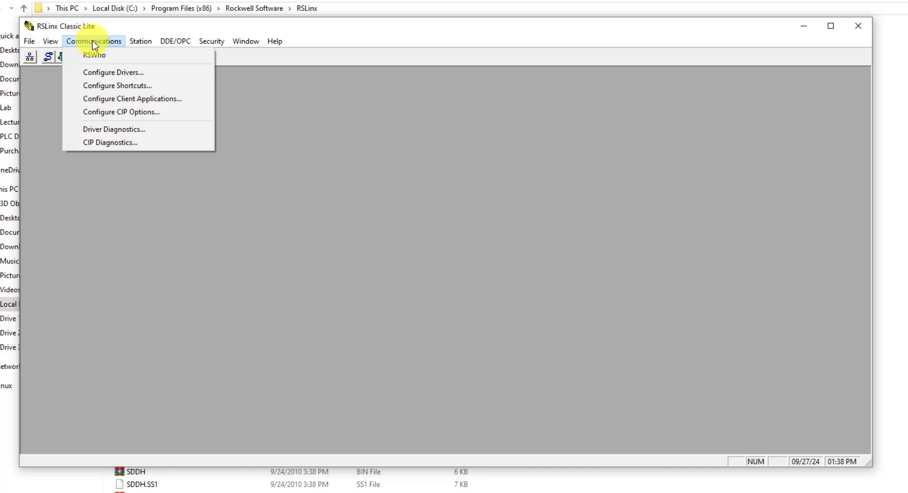
mouse_move(120, 76)
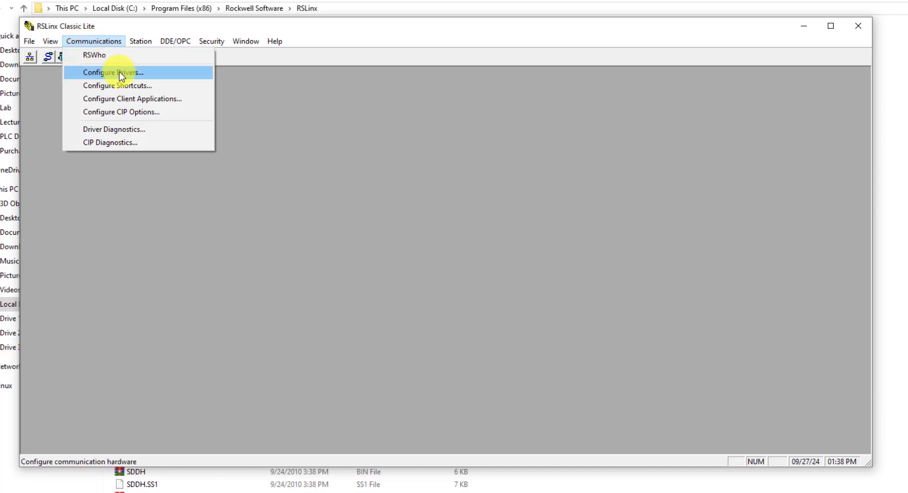
left_click(113, 72)
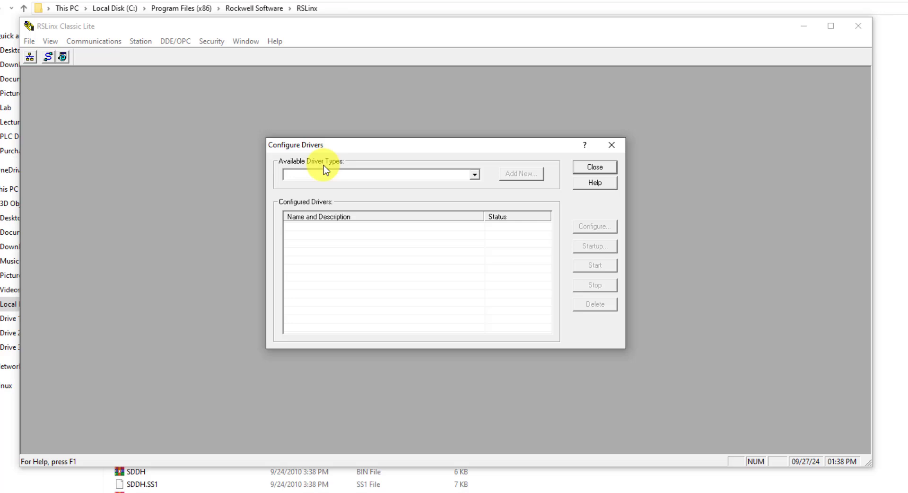
left_click(474, 174)
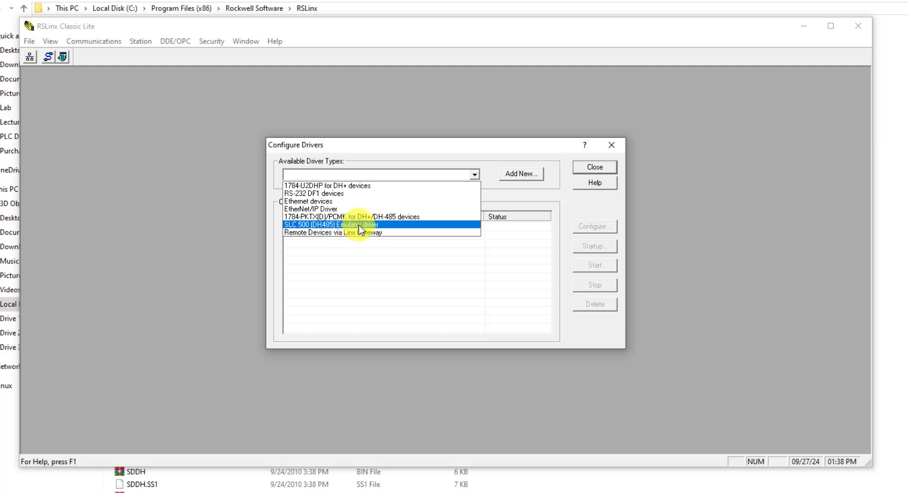
left_click(520, 174)
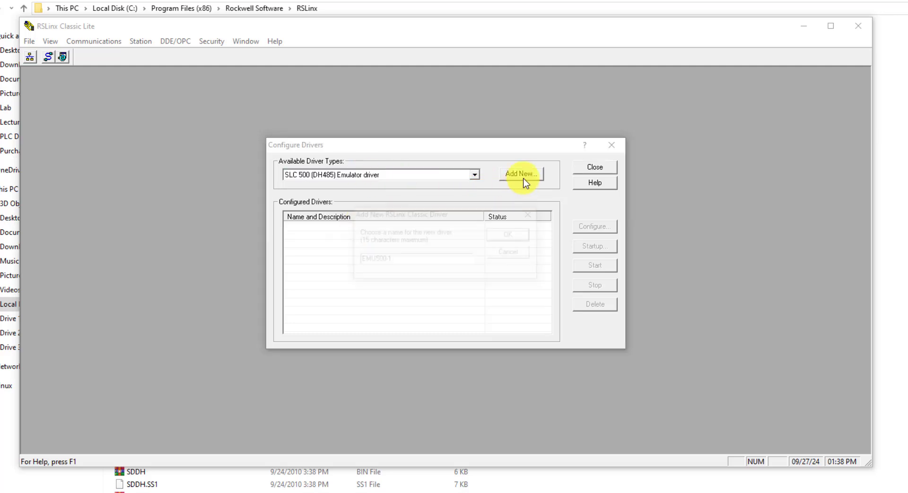
left_click(520, 173)
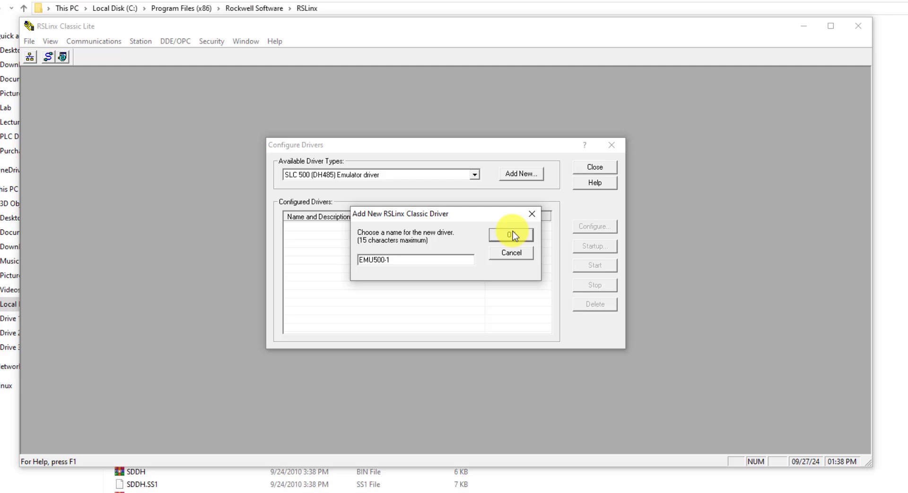
left_click(509, 235)
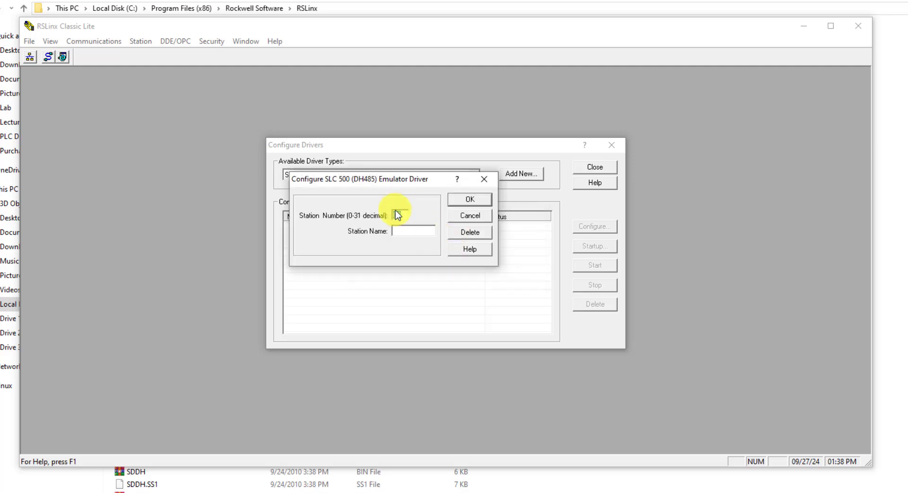
left_click(469, 199)
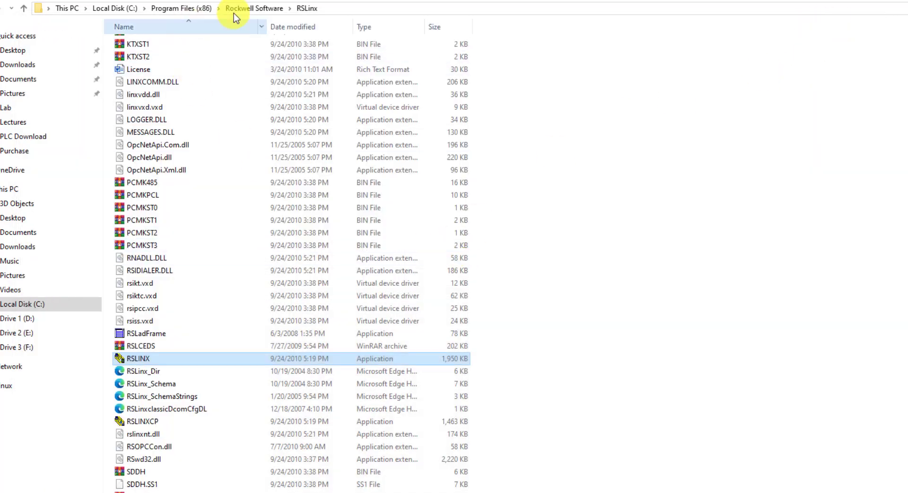
Step: Check Rs500's compatibility properties in the RSLogix Micro English folder, then launch Rs500
left_click(253, 8)
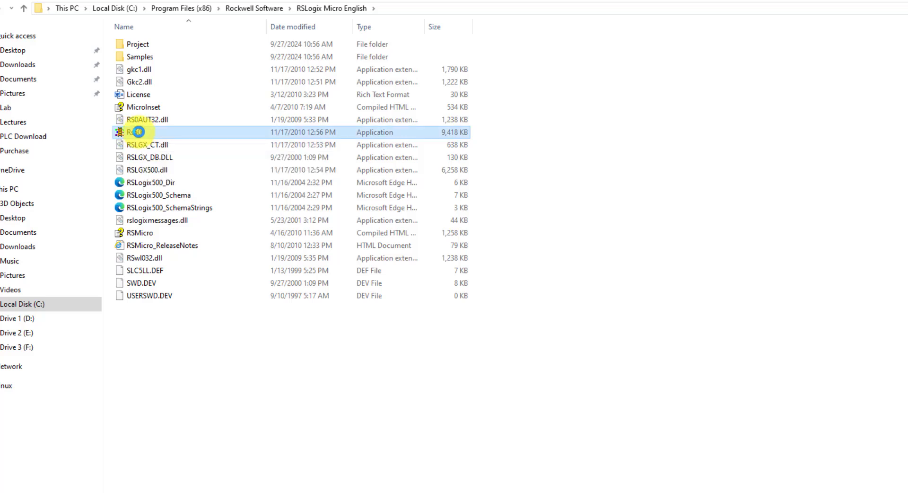
right_click(139, 132)
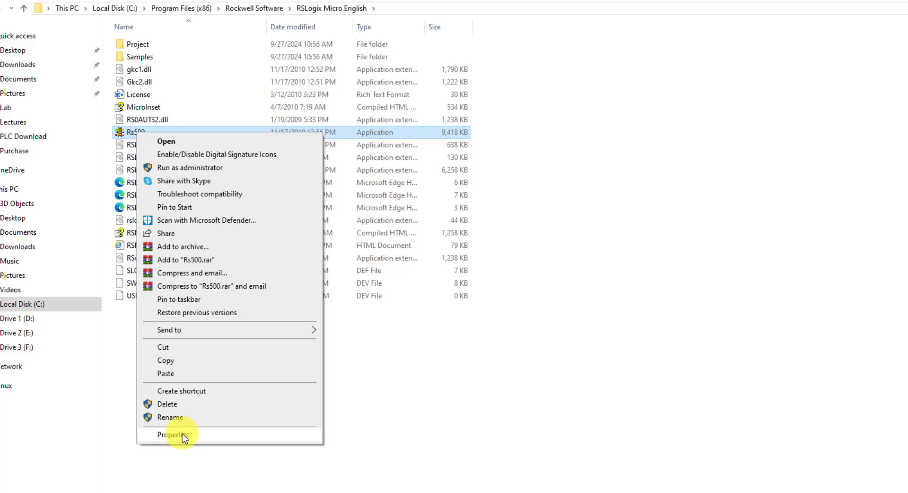
left_click(171, 434)
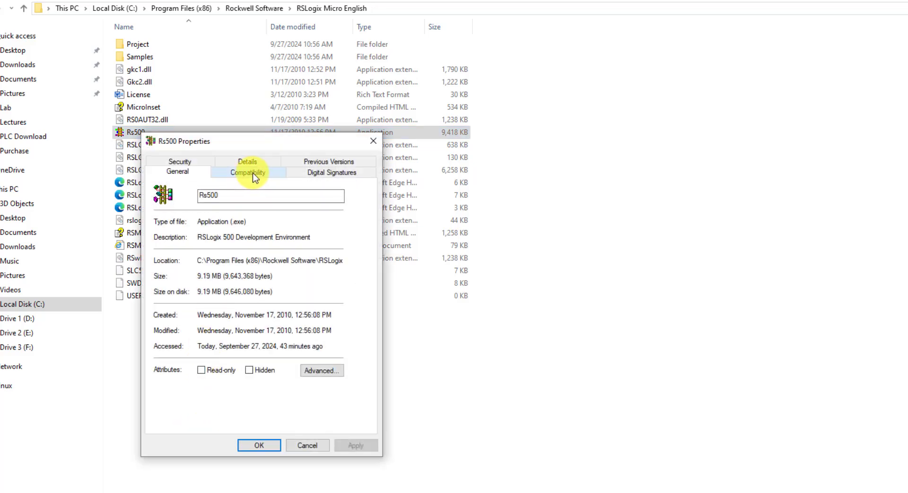
left_click(247, 173)
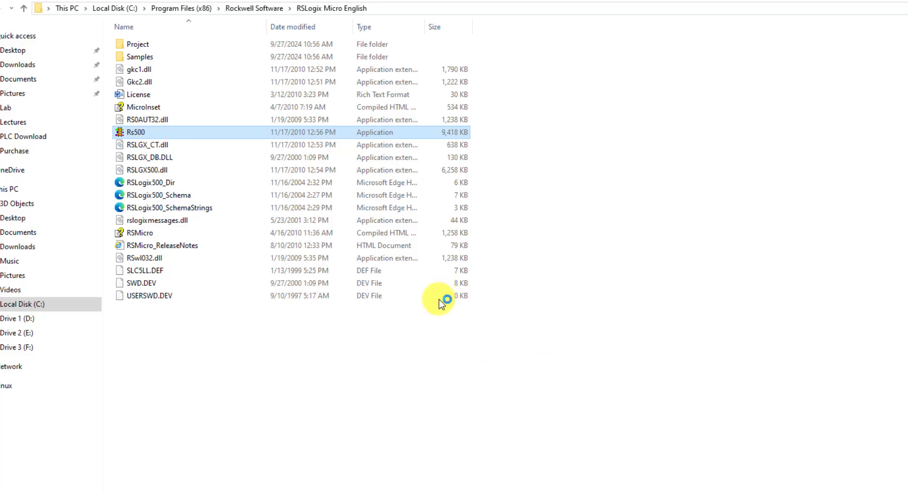
double_click(136, 132)
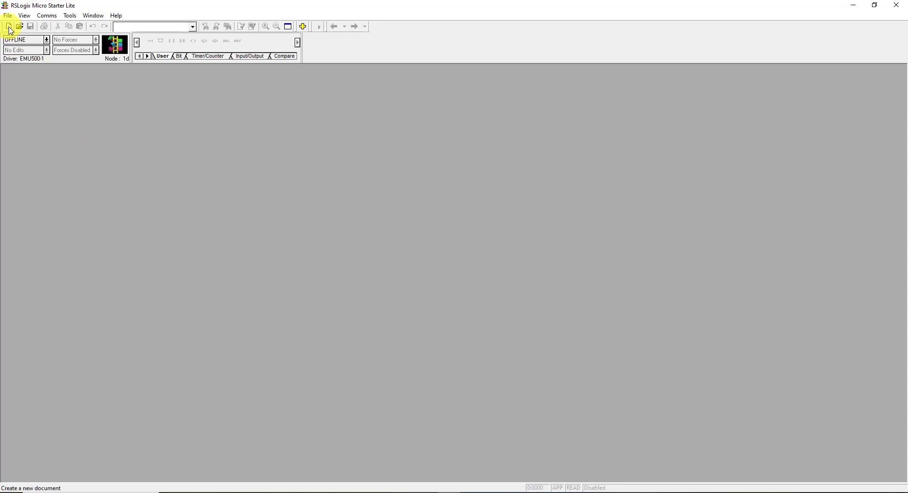
Step: Create a new MicroLogix 1000 project and select its empty first rung
left_click(10, 26)
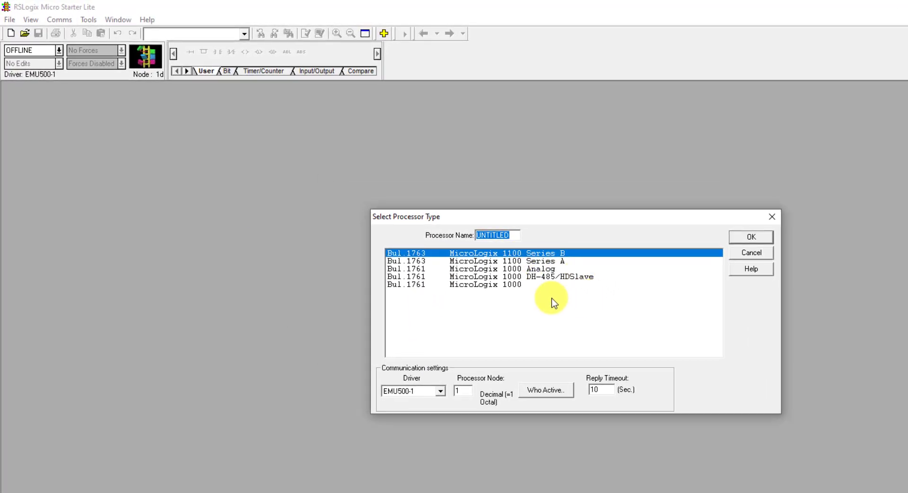
mouse_move(511, 292)
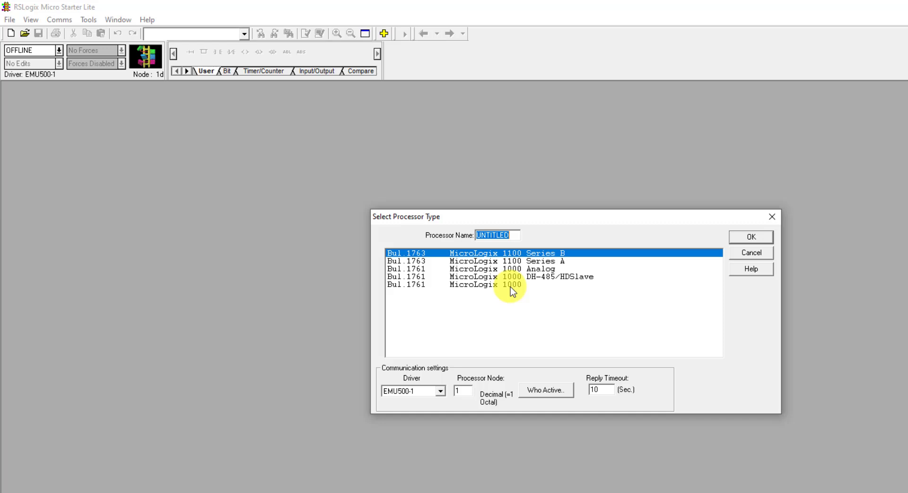
left_click(750, 237)
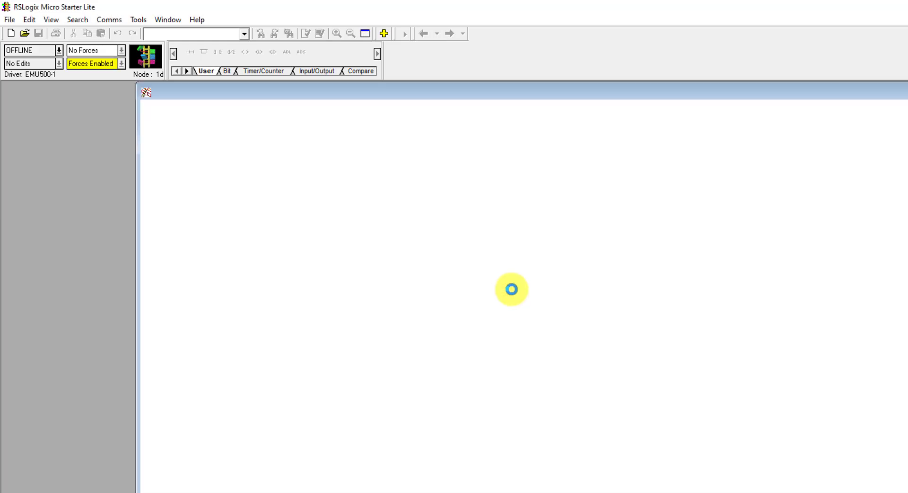
left_click(10, 33)
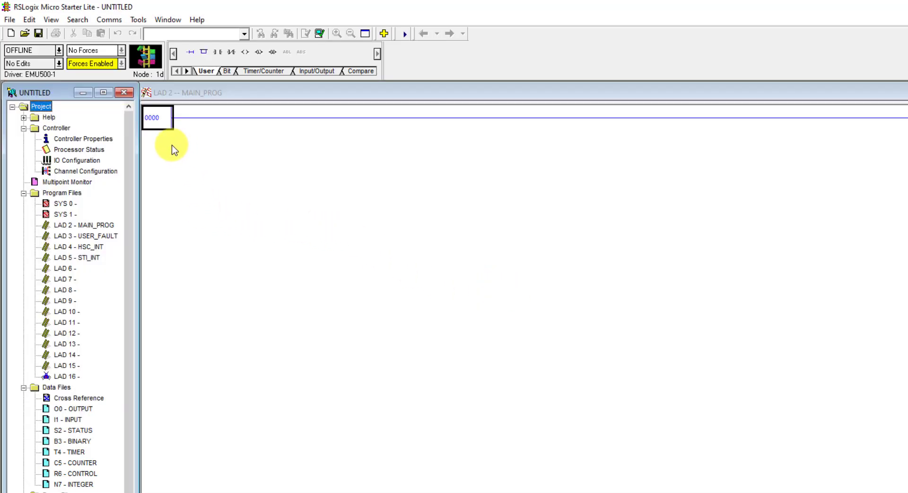
mouse_move(258, 160)
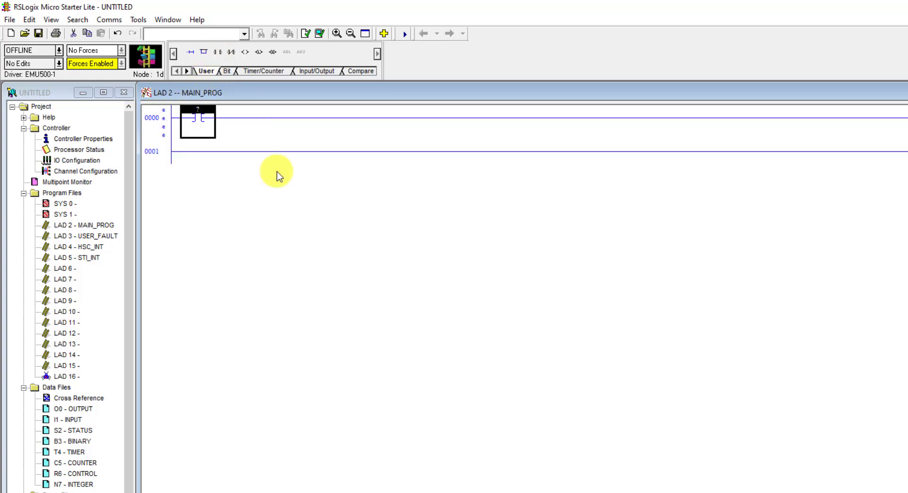
Step: Address rung 0000's contact as I:0/0 and its output coil as O:0/0
double_click(197, 120)
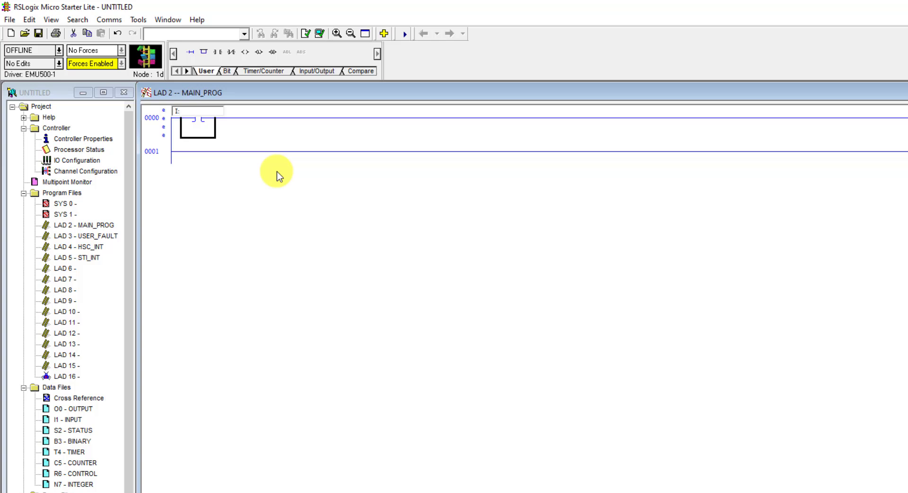
type("0")
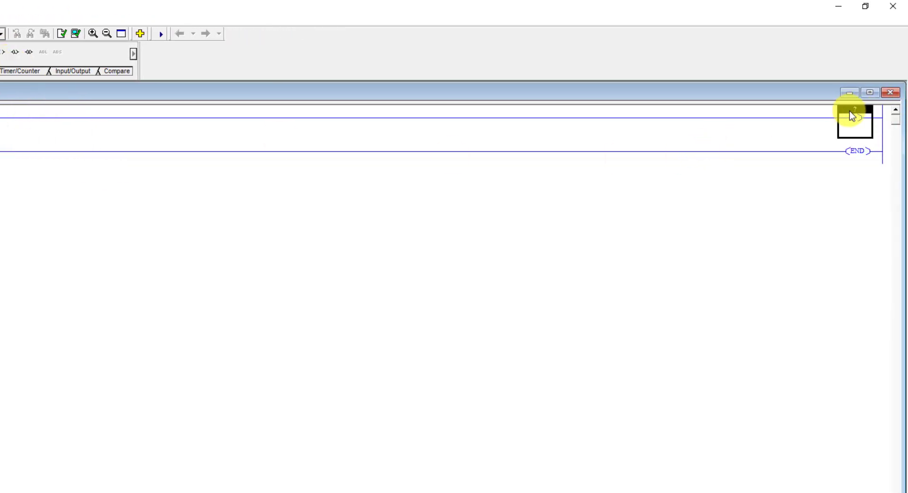
double_click(854, 121)
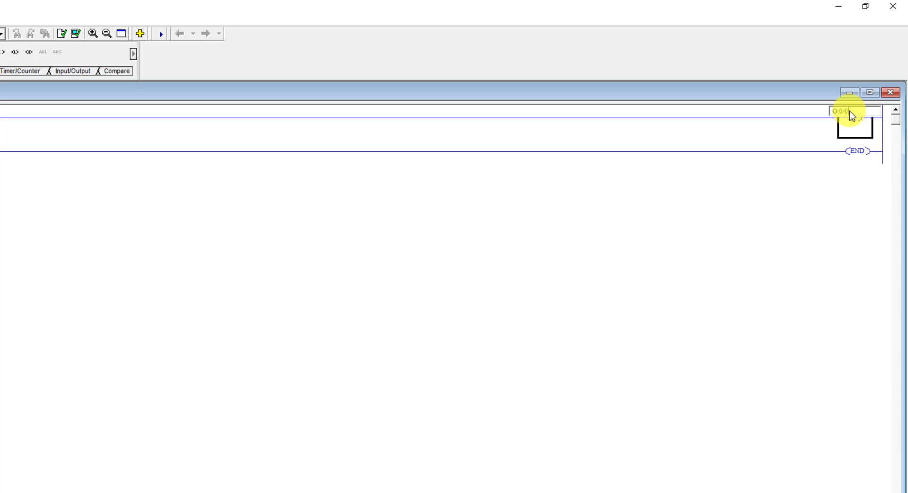
double_click(840, 111)
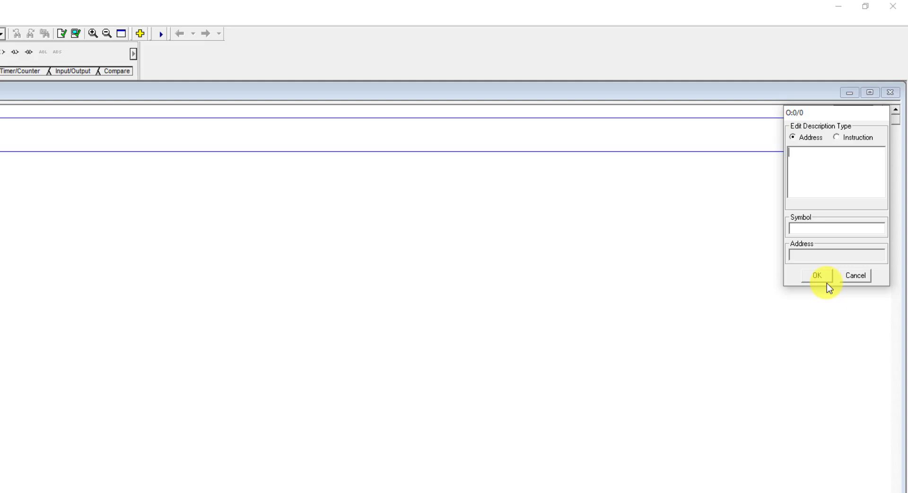
left_click(817, 275)
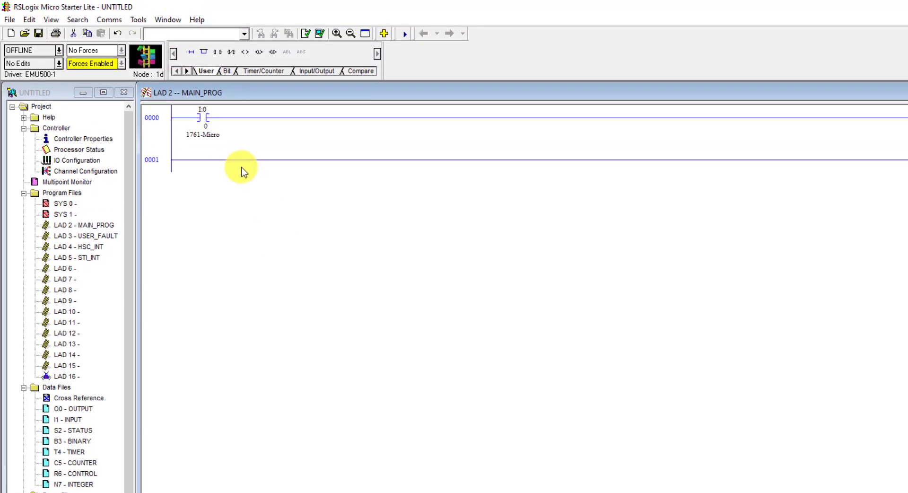
mouse_move(250, 157)
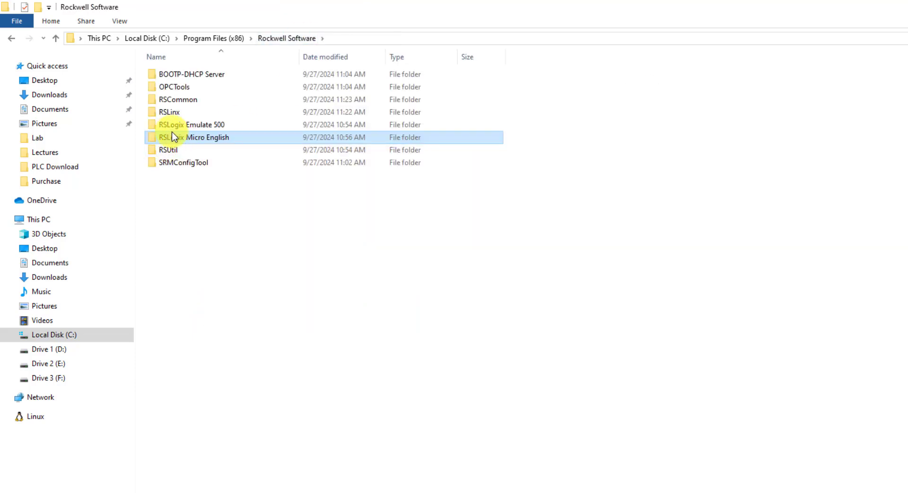
Step: Set We032 in the RSLogix Emulate 500 folder to run as administrator, then launch it
double_click(191, 124)
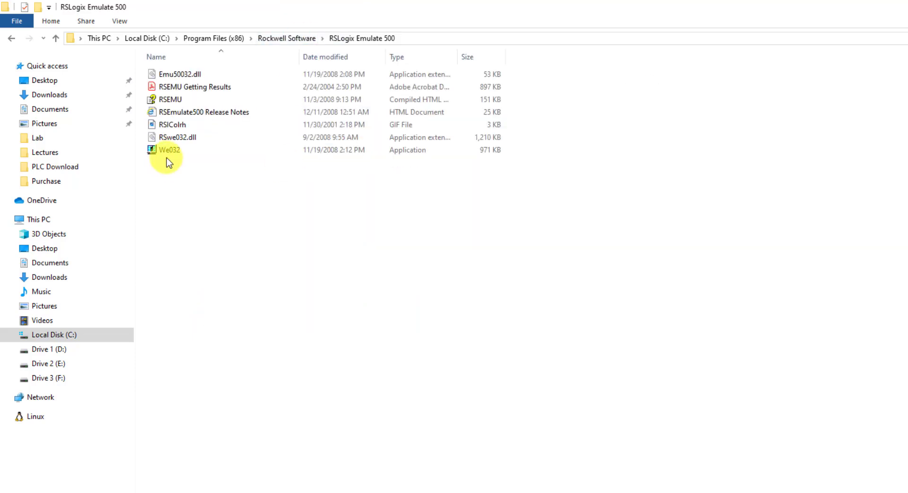
left_click(169, 150)
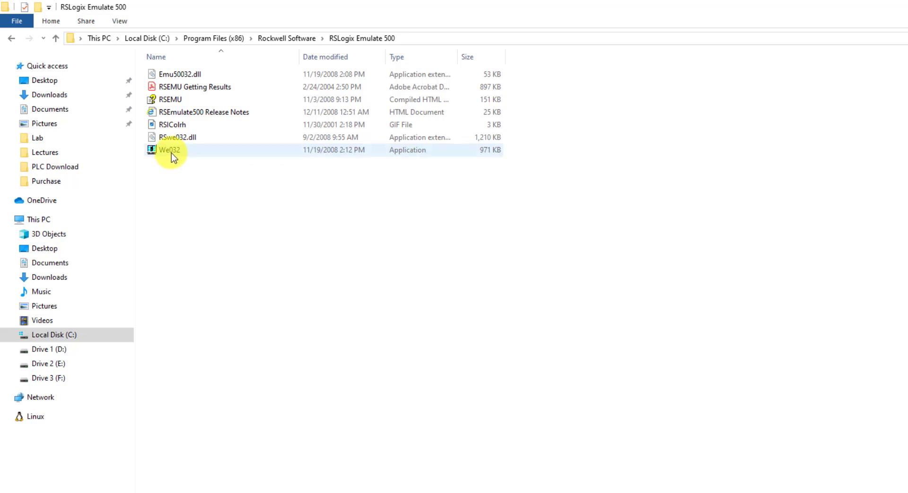
mouse_move(169, 150)
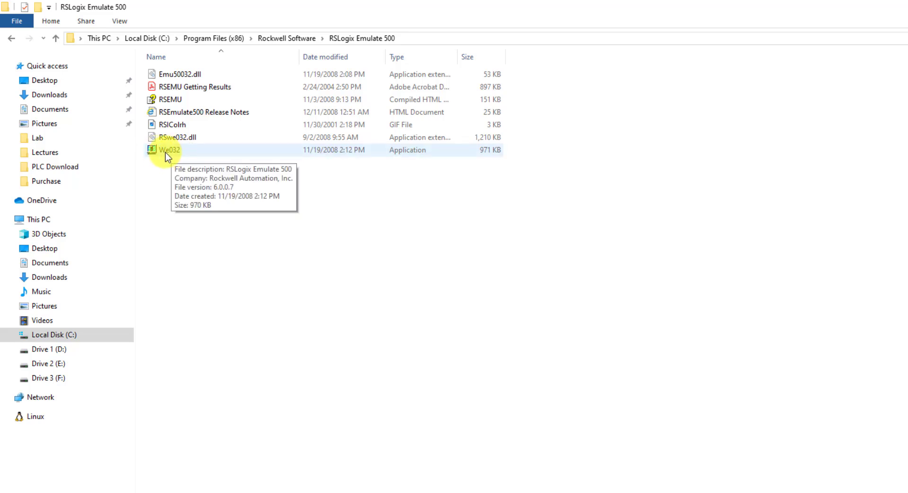
left_click(168, 150)
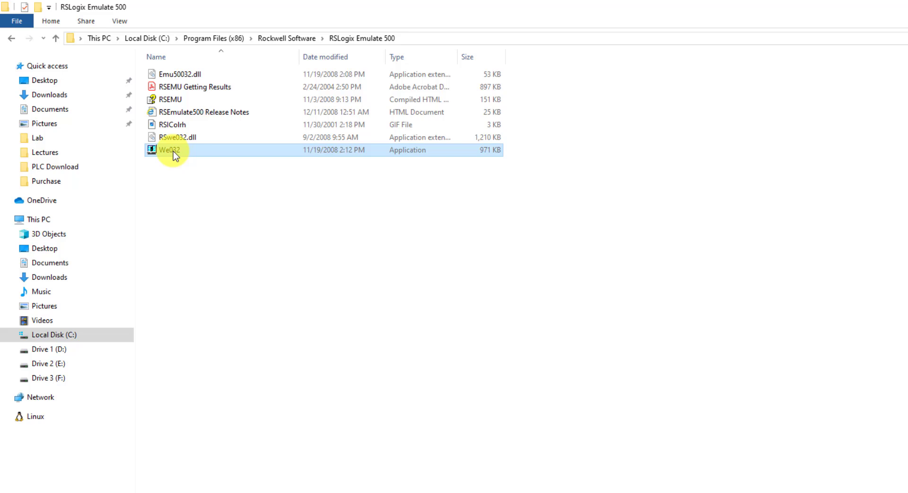
left_click(169, 149)
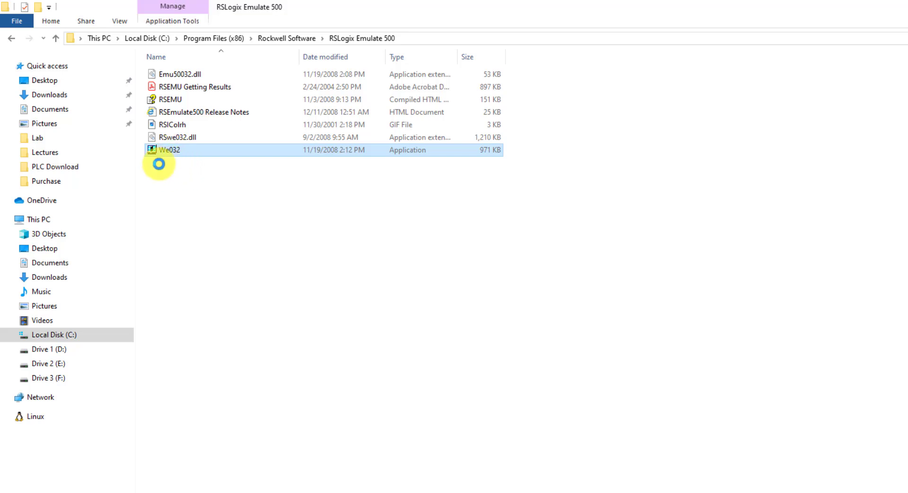
right_click(169, 149)
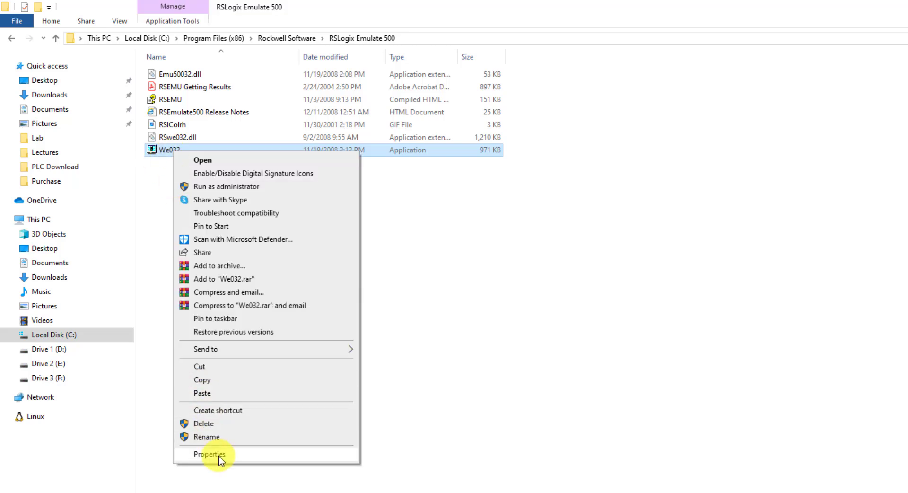
left_click(209, 454)
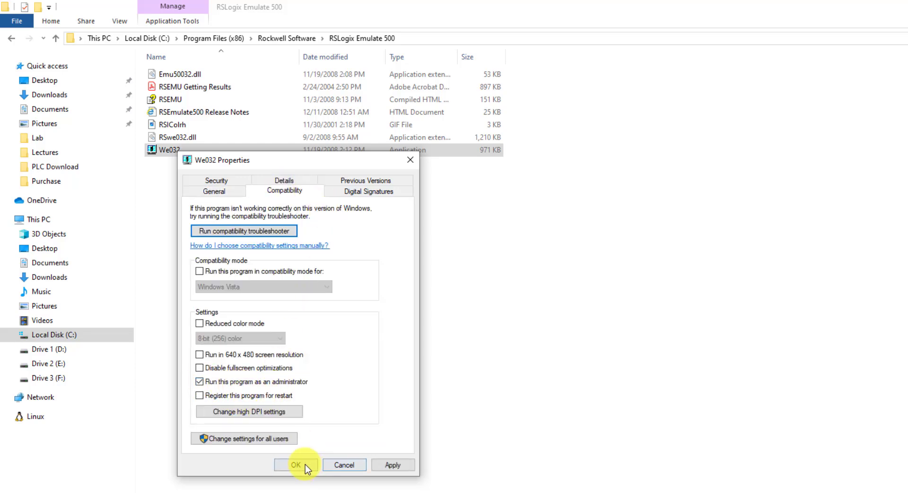
left_click(296, 464)
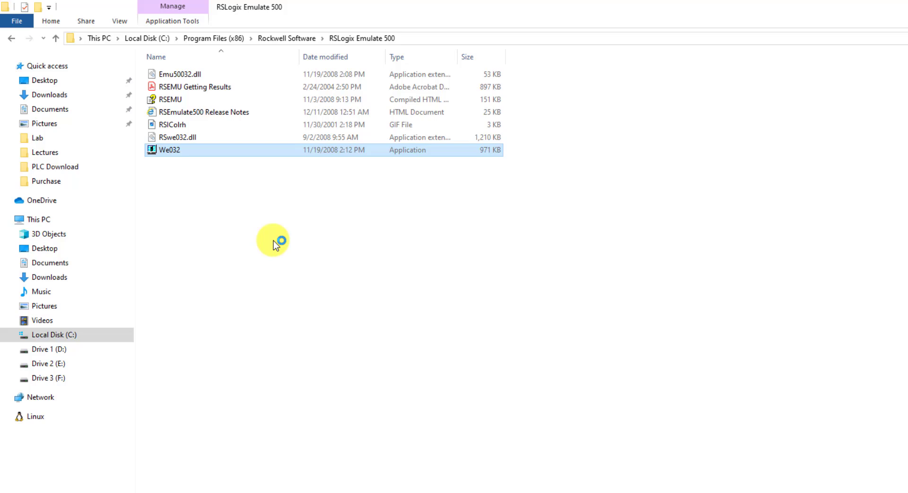
double_click(169, 150)
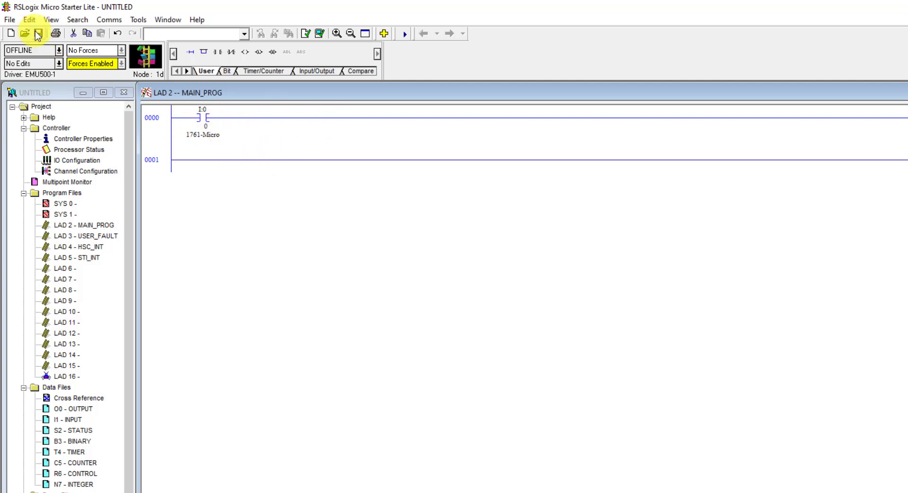
Step: Save the ladder program to Documents as FirstProgram
left_click(38, 33)
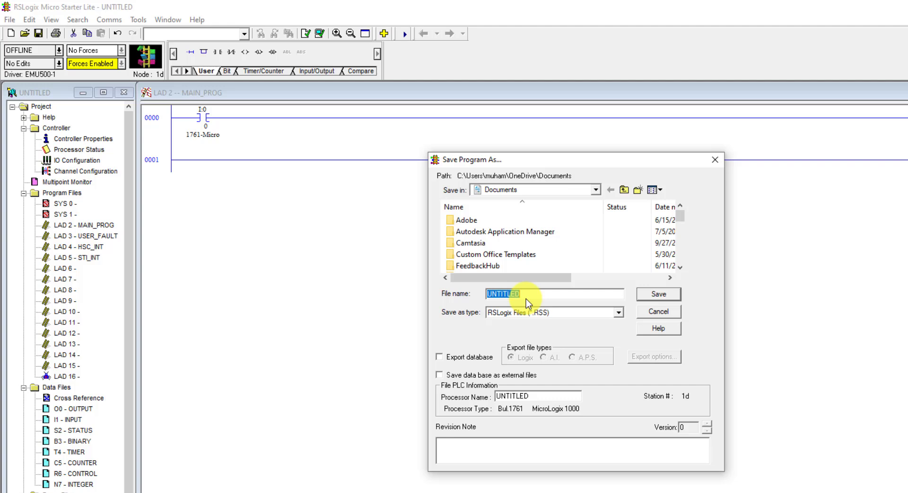
type("FirstP")
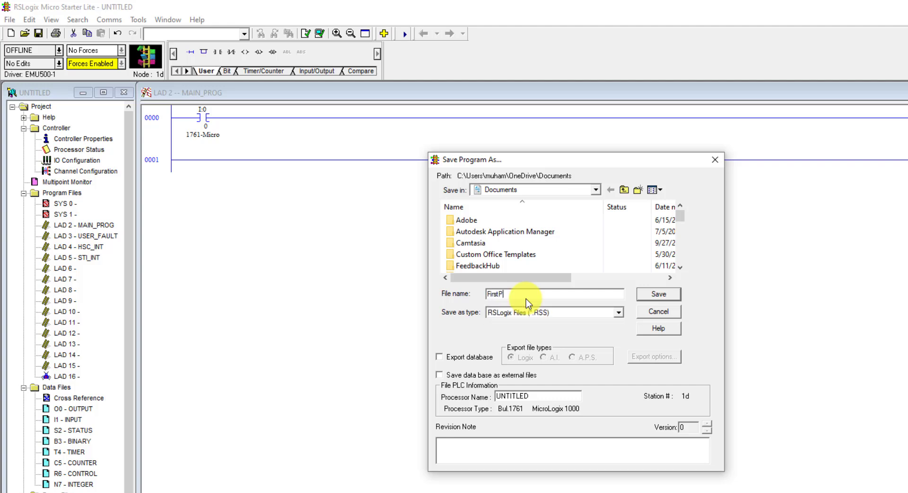
left_click(658, 294)
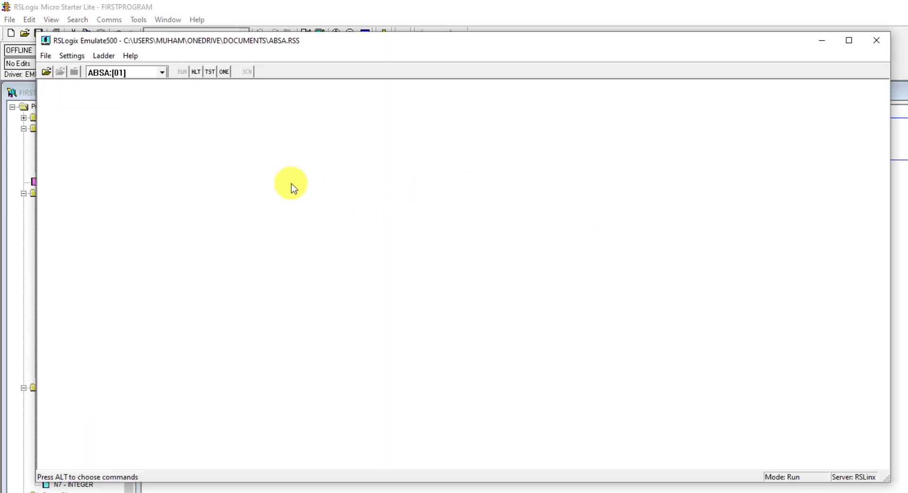
mouse_move(47, 72)
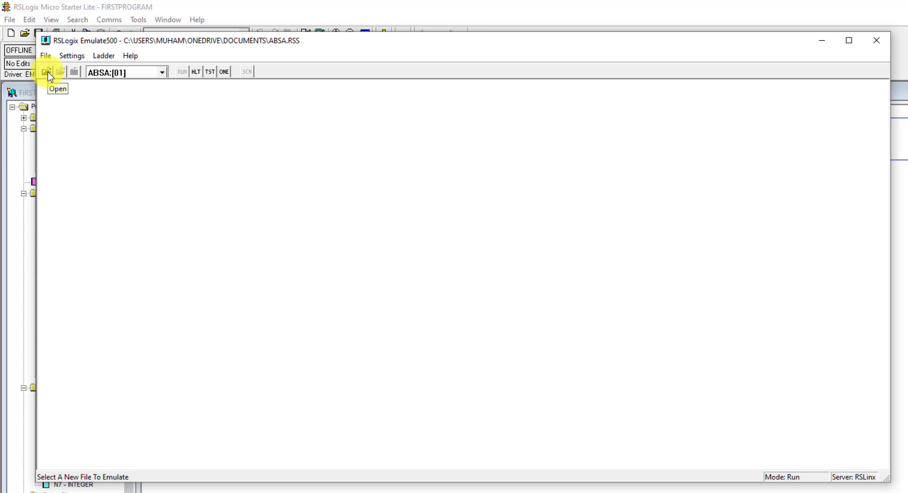
Step: Open the FirstProgram file in RSLogix Emulate 500
left_click(47, 71)
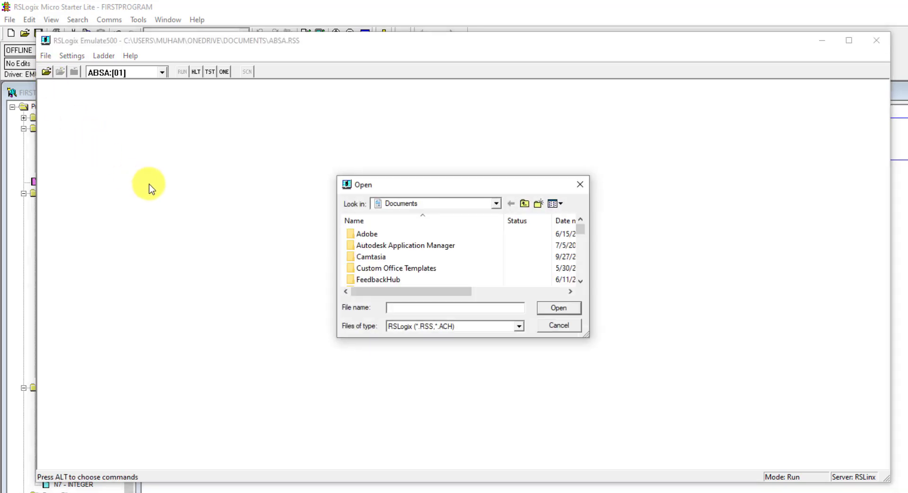
left_click(376, 279)
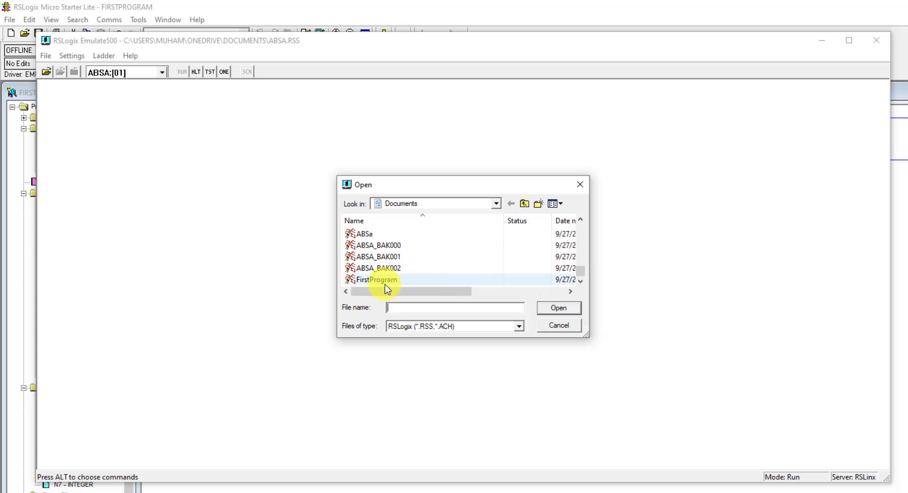
left_click(376, 279)
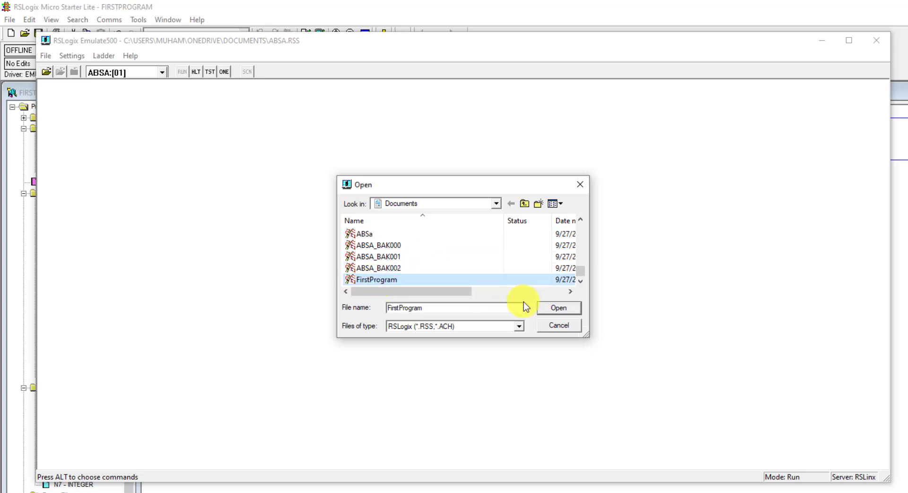
left_click(557, 307)
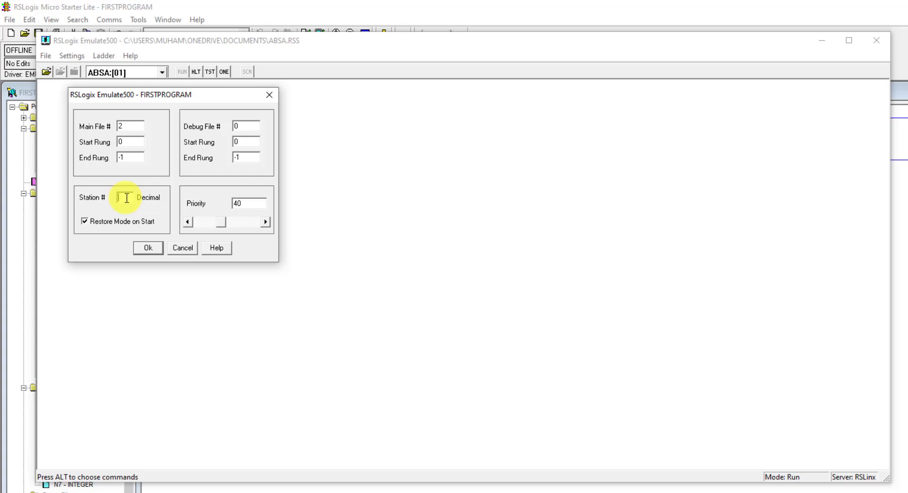
Step: Resolve the duplicate-station warning by setting the emulation station number to 2
left_click(147, 248)
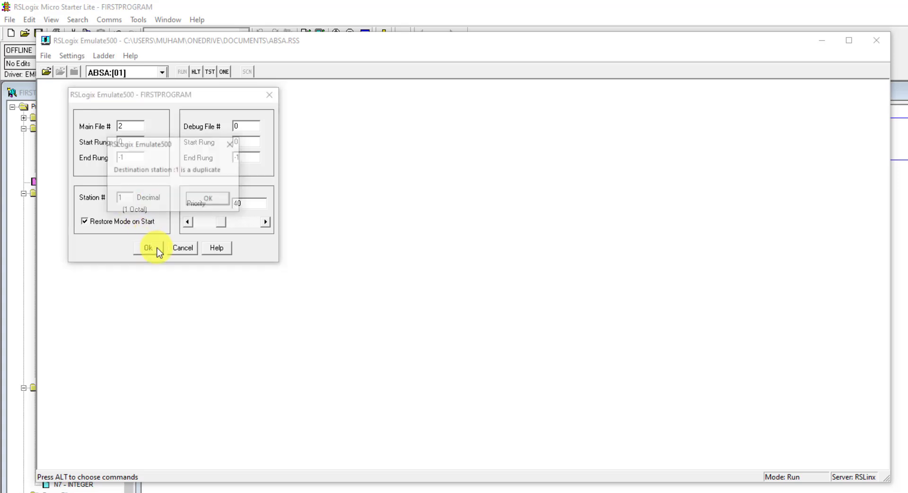
left_click(147, 248)
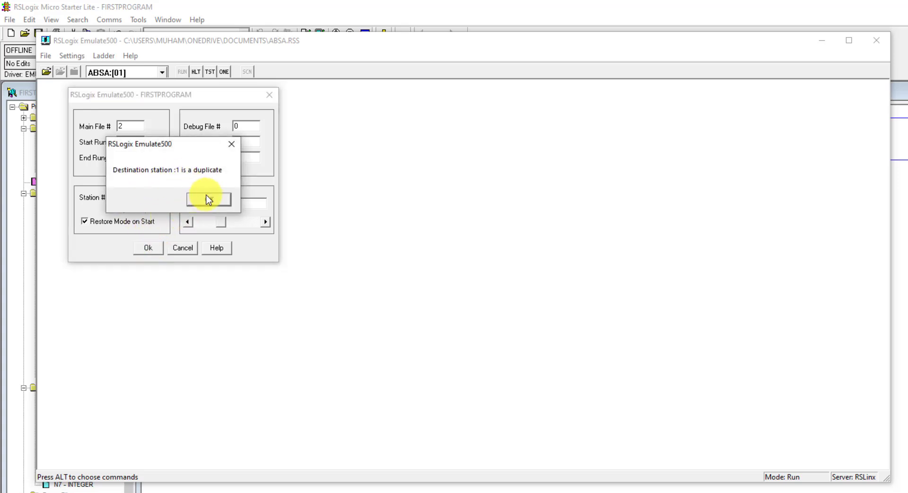
left_click(208, 199)
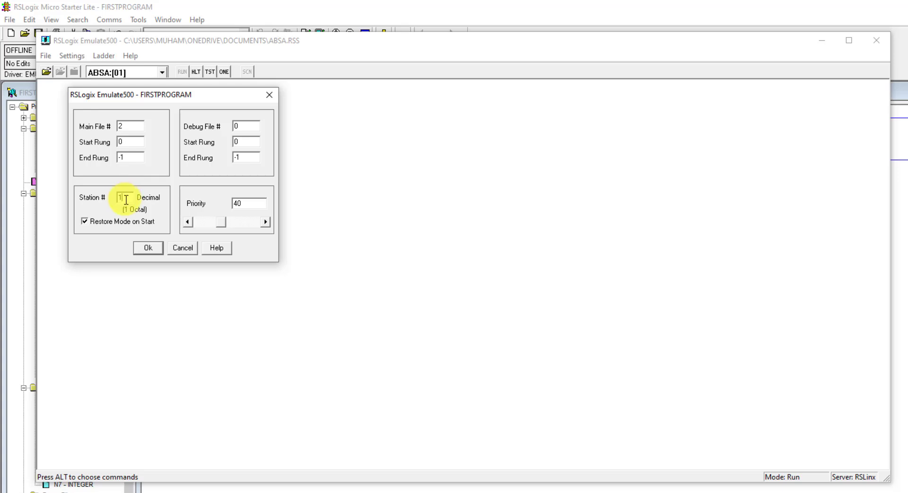
type("2")
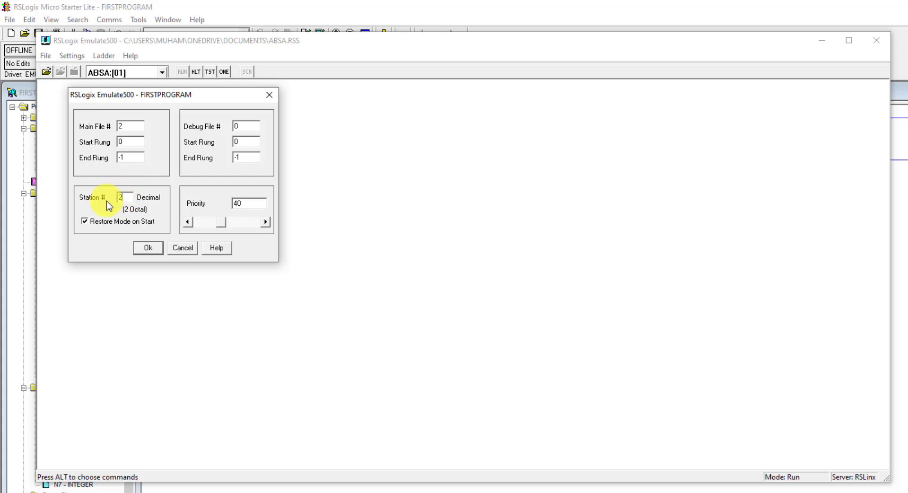
left_click(148, 248)
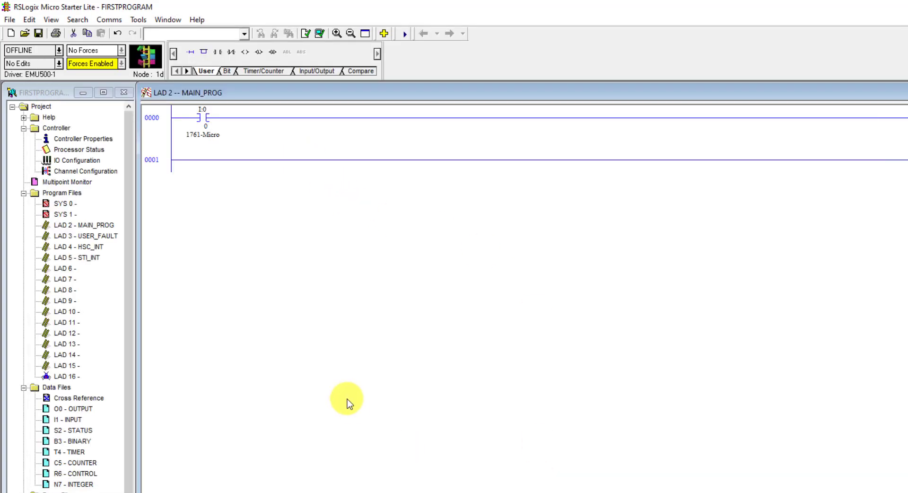
mouse_move(243, 222)
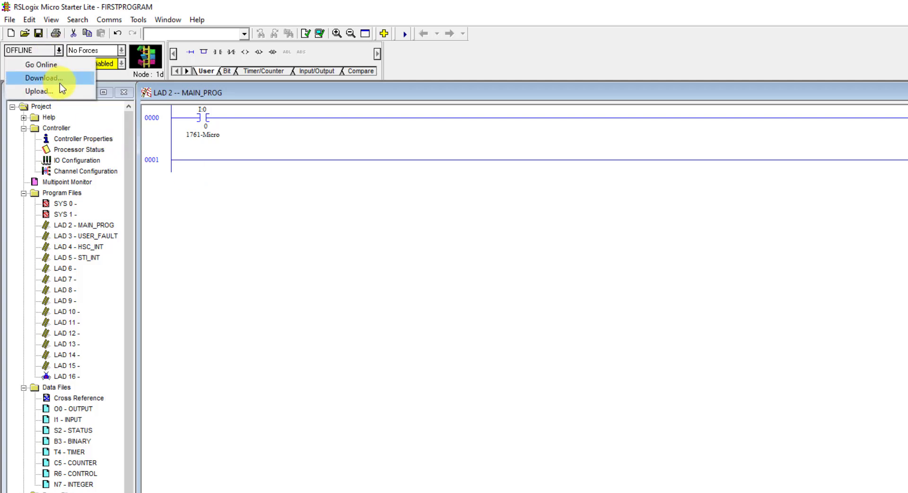
Step: Download FirstProgram to the EMU500-1 emulator and go online in Remote Program mode
left_click(43, 78)
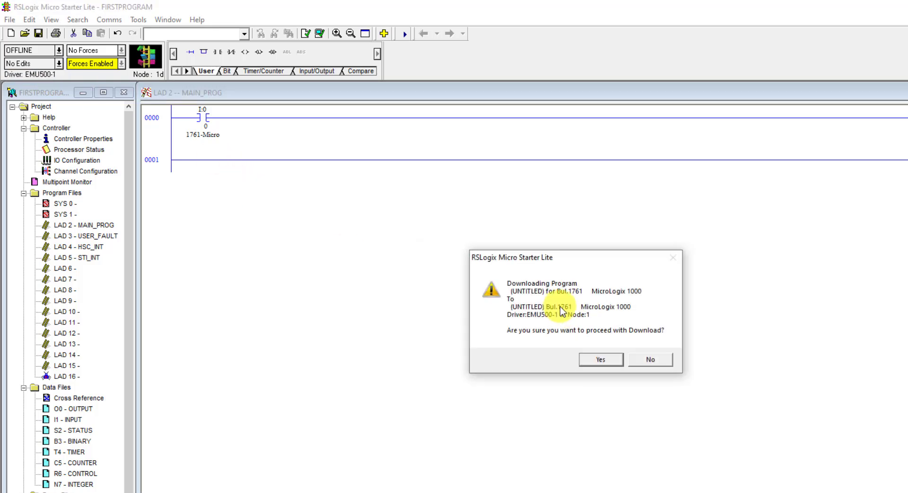
left_click(601, 359)
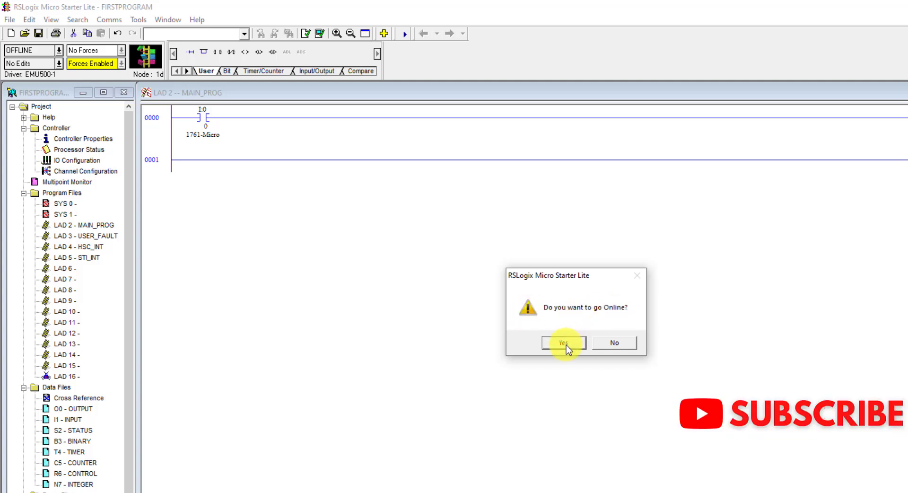
left_click(561, 342)
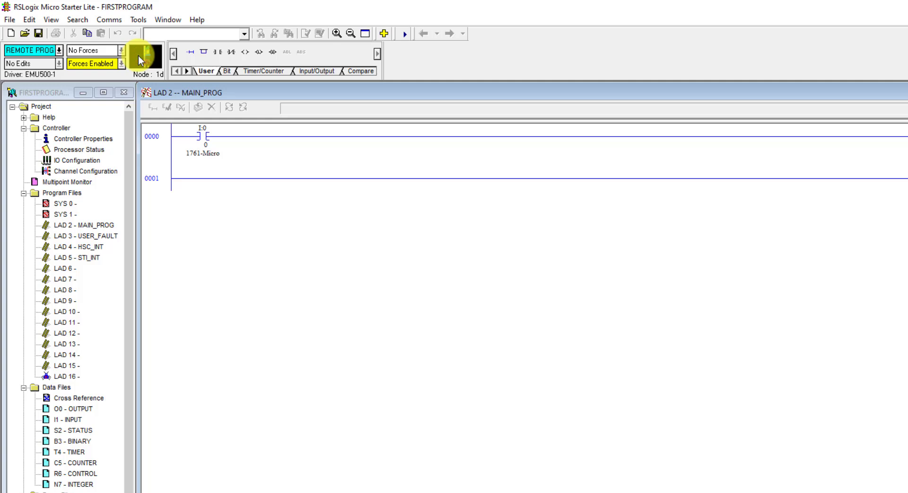
Step: Switch the emulated processor from Remote Program to Run mode
left_click(57, 50)
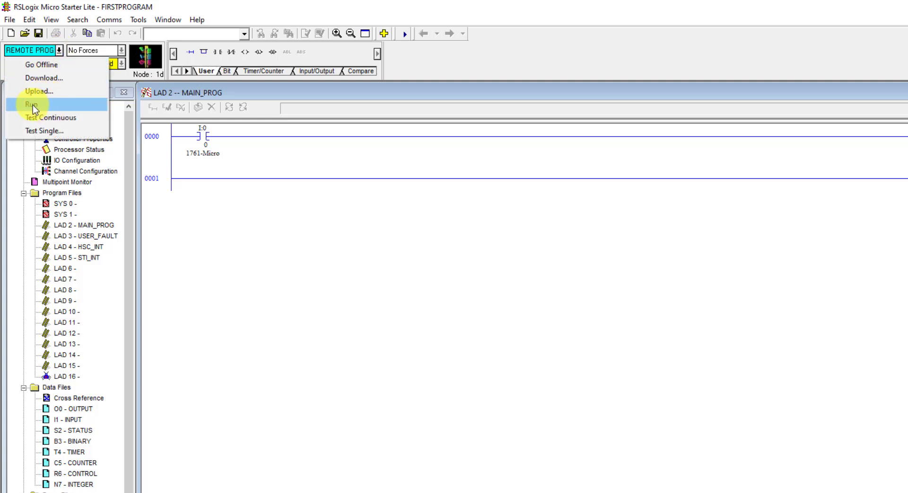
left_click(30, 104)
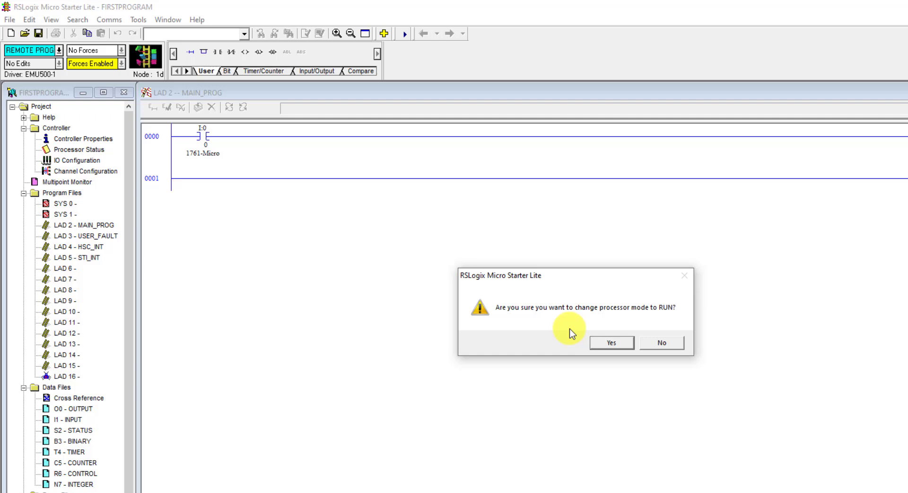
left_click(611, 342)
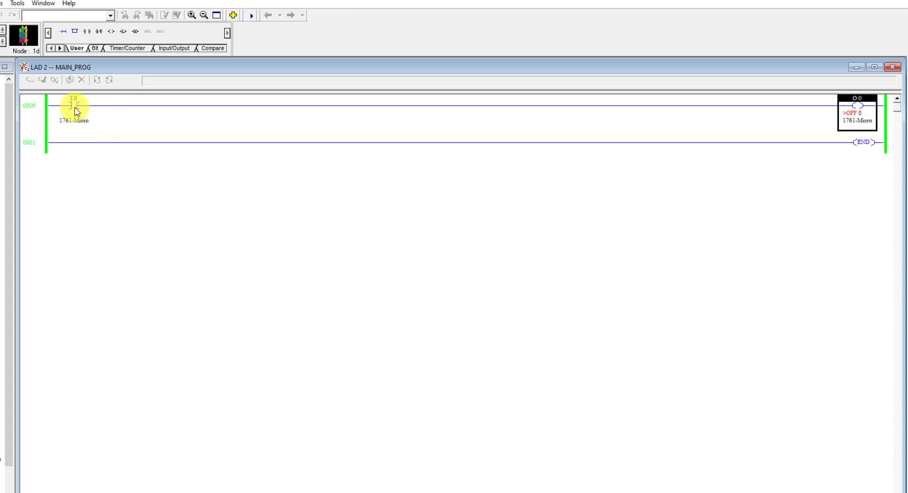
right_click(74, 107)
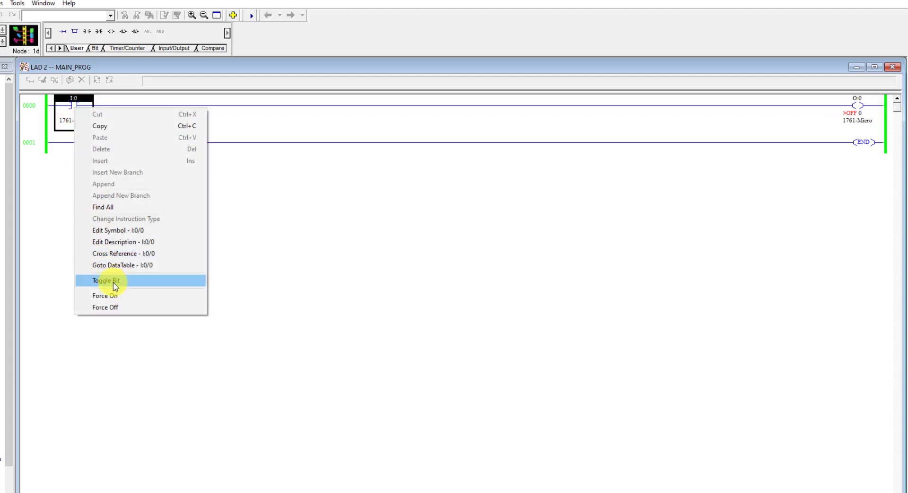
left_click(107, 280)
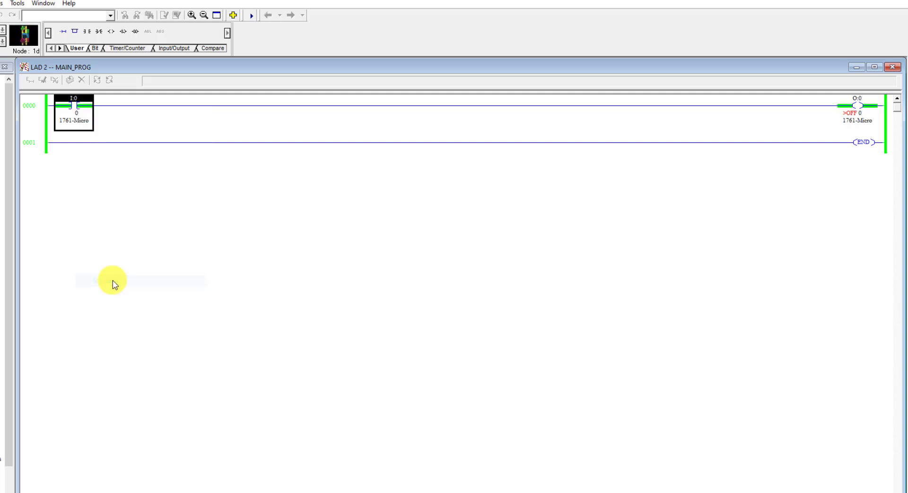
left_click(74, 106)
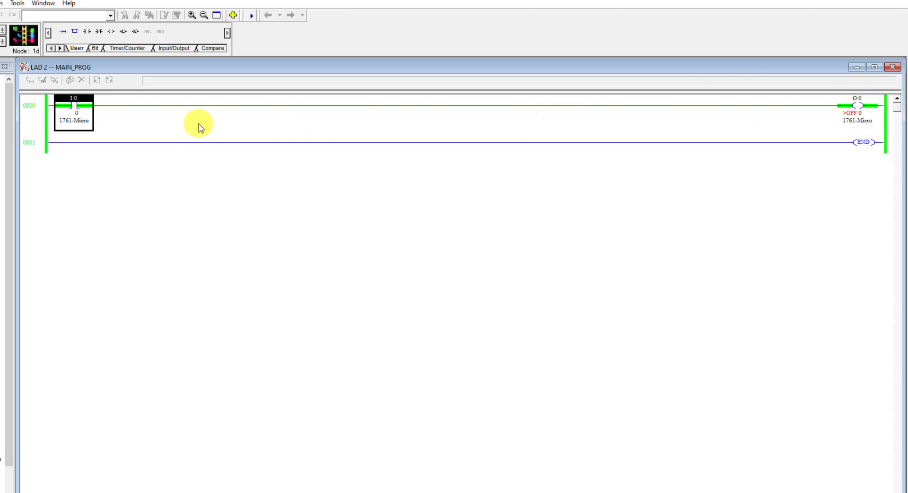
right_click(74, 106)
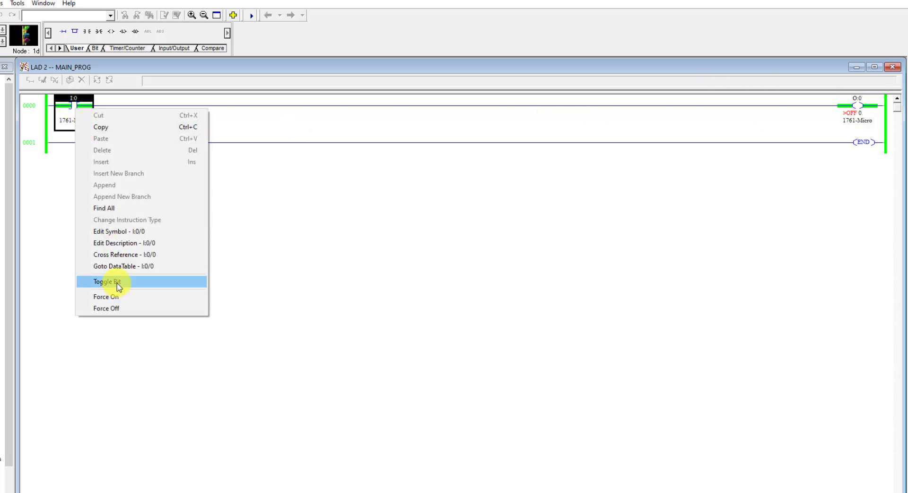
left_click(106, 282)
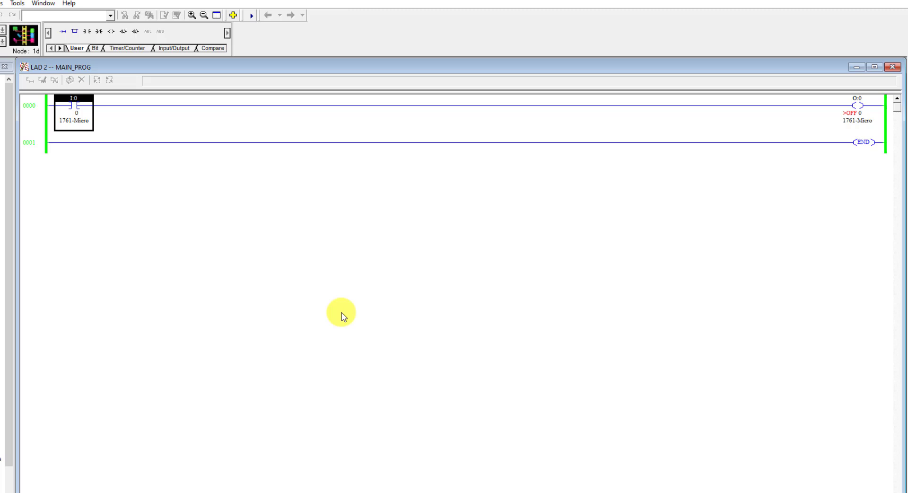
mouse_move(314, 367)
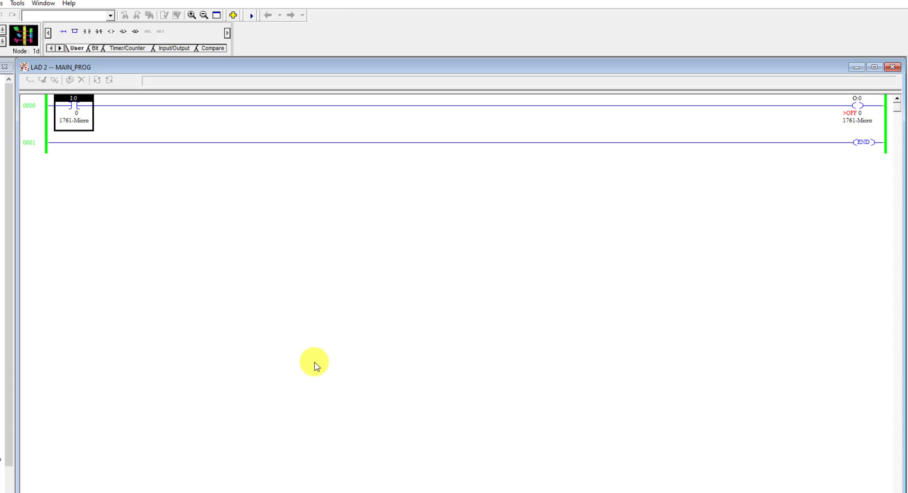
mouse_move(323, 370)
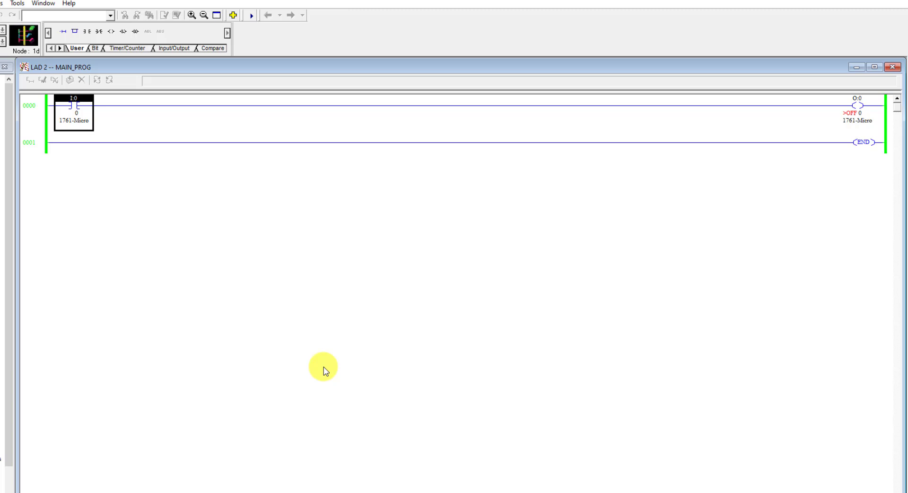
mouse_move(300, 354)
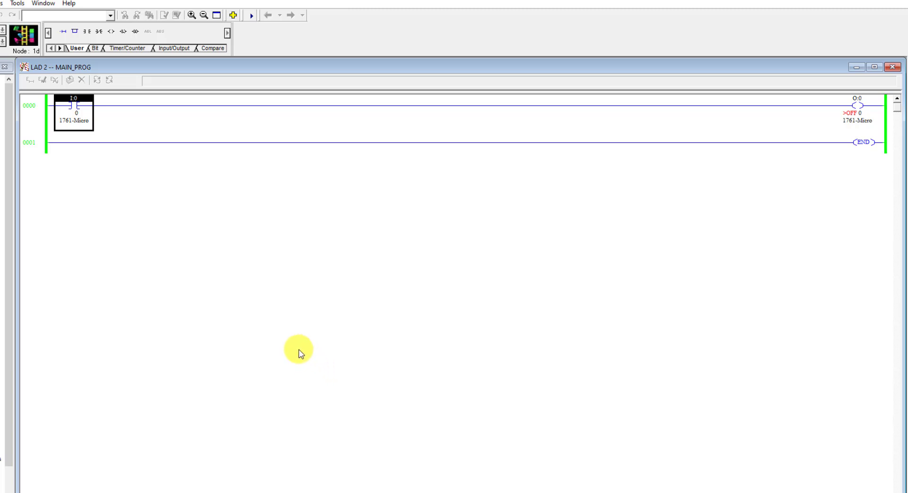